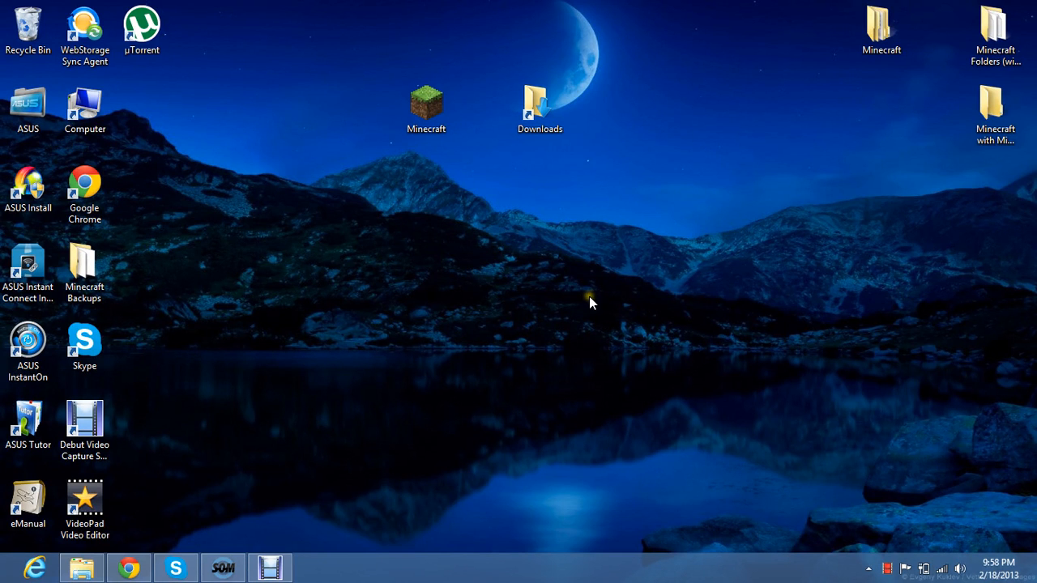
{"action": "mouse_move", "coordinate": [590, 302]}
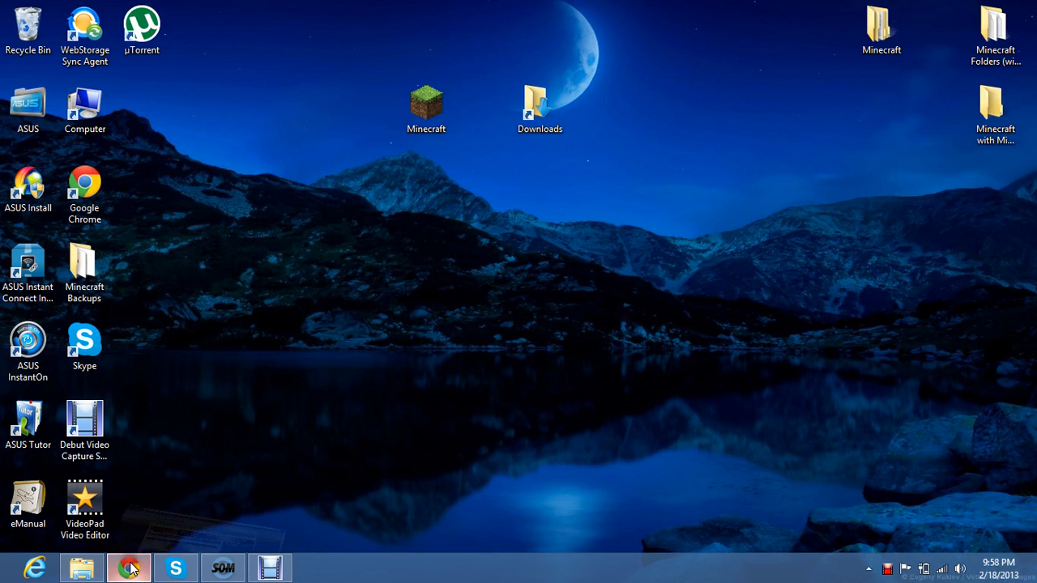
Step: Launch Google Chrome from the taskbar
{"action": "left_click", "coordinate": [126, 564]}
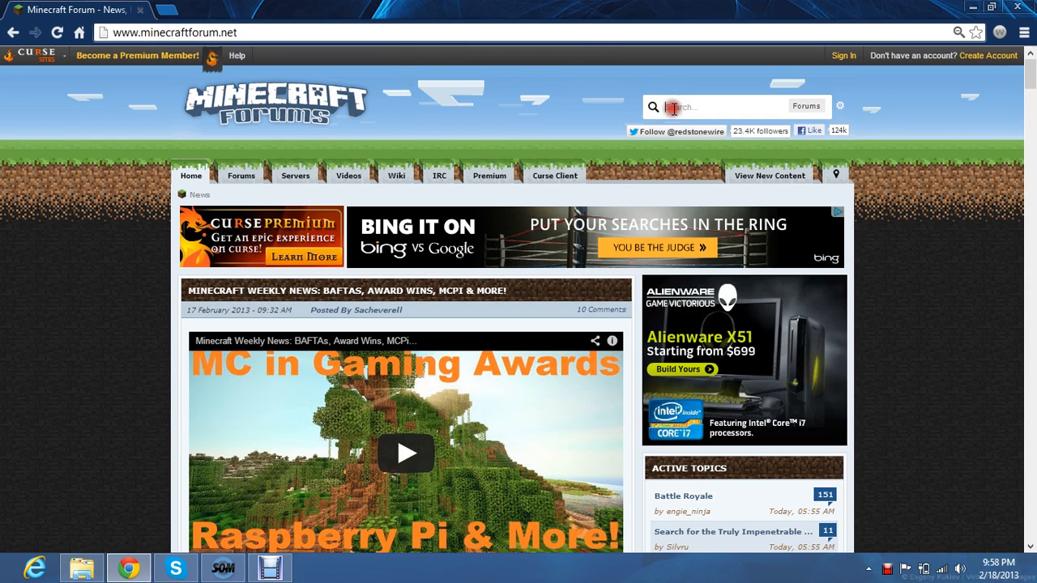
Step: Search the forum for "risugami's mods" and open the Risugami's Mods - Updated topic
{"action": "type", "text": "risugami"}
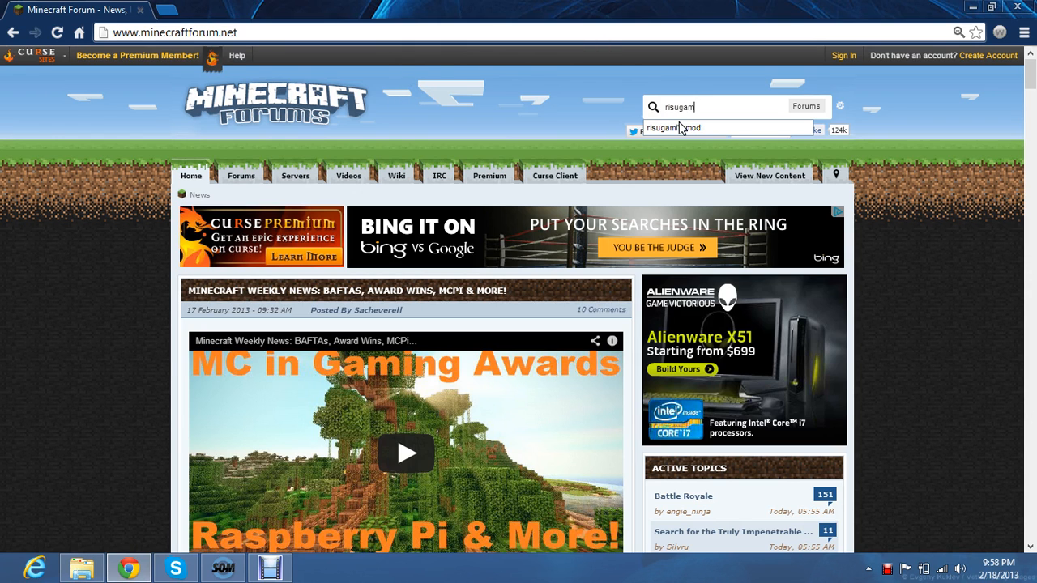
{"action": "type", "text": "risugami's mods"}
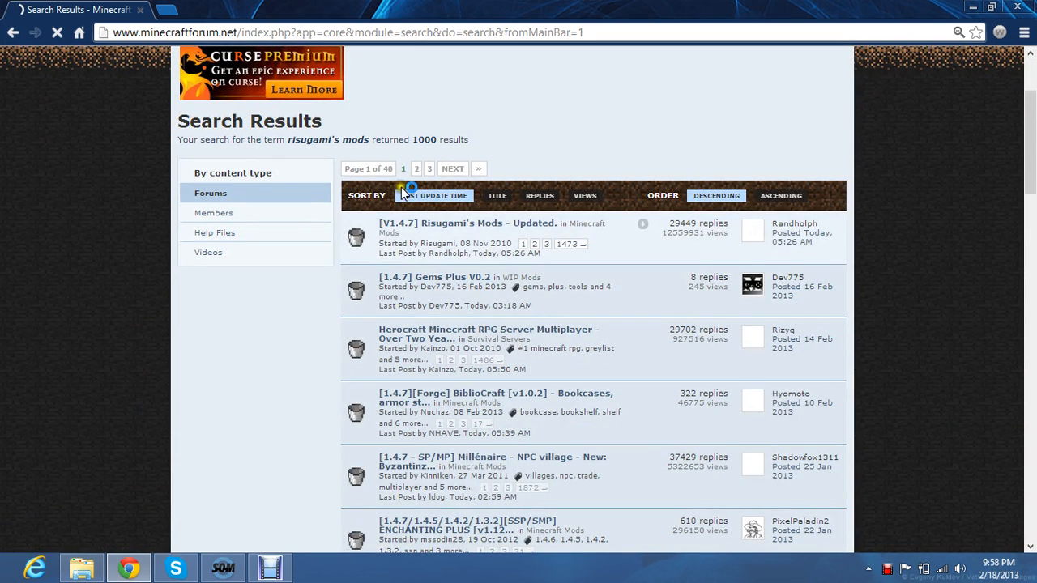
{"action": "mouse_move", "coordinate": [405, 226]}
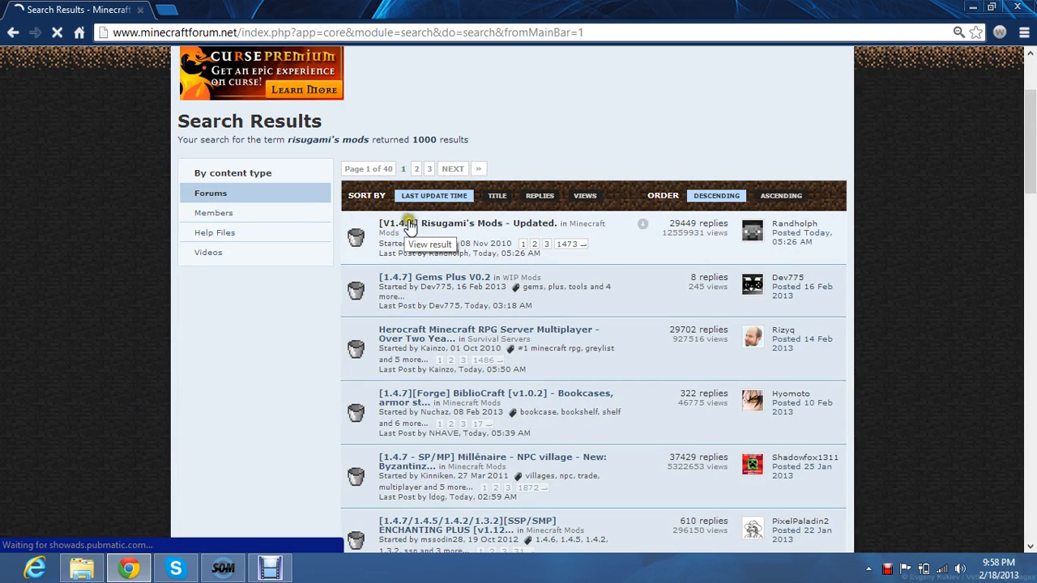
{"action": "mouse_move", "coordinate": [461, 234]}
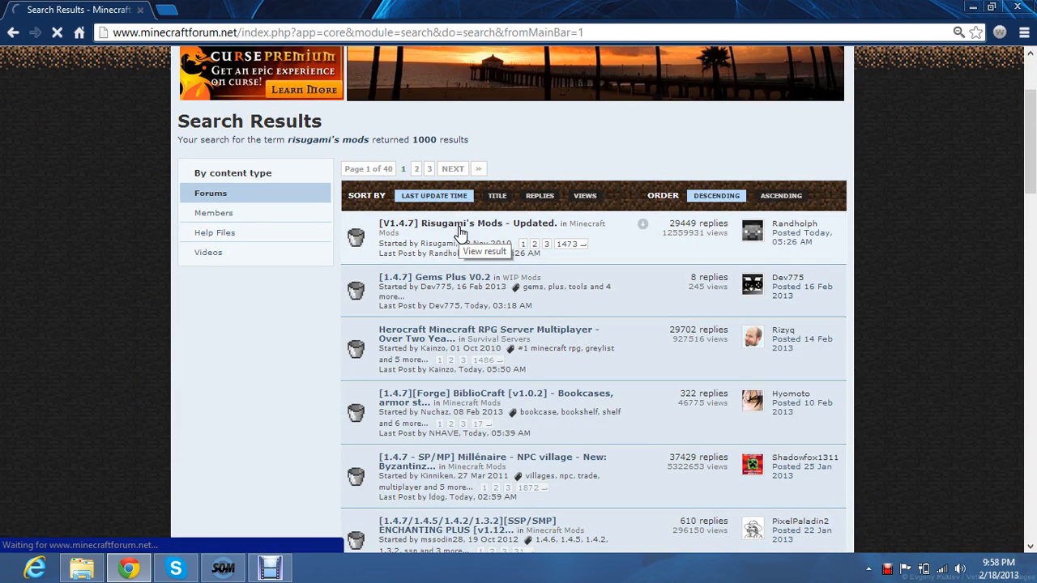
{"action": "left_click", "coordinate": [460, 223]}
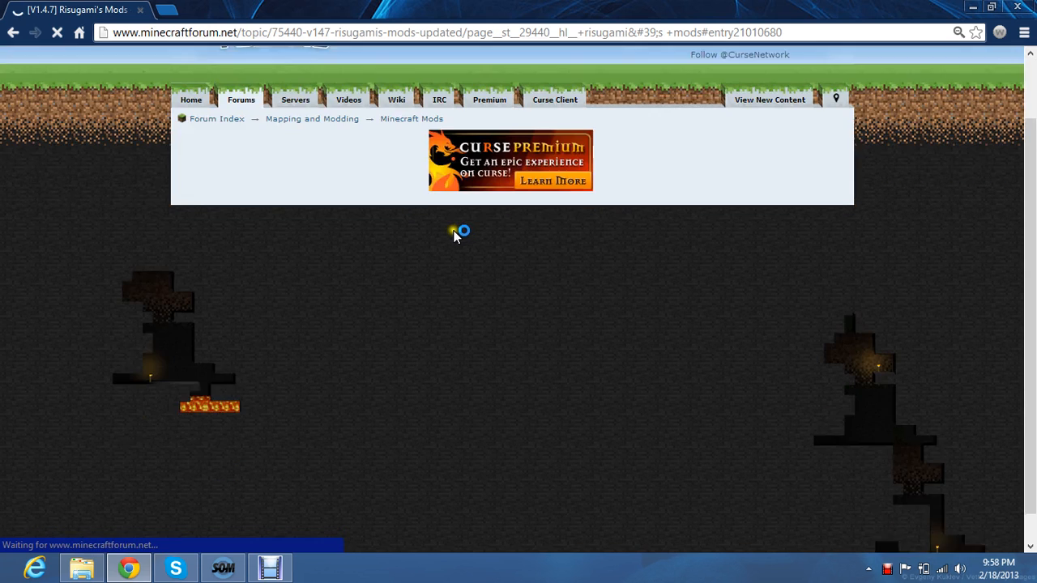
Step: Go to the first page of the Risugami's Mods topic
{"action": "scroll", "scroll_direction": "down", "scroll_amount": 3}
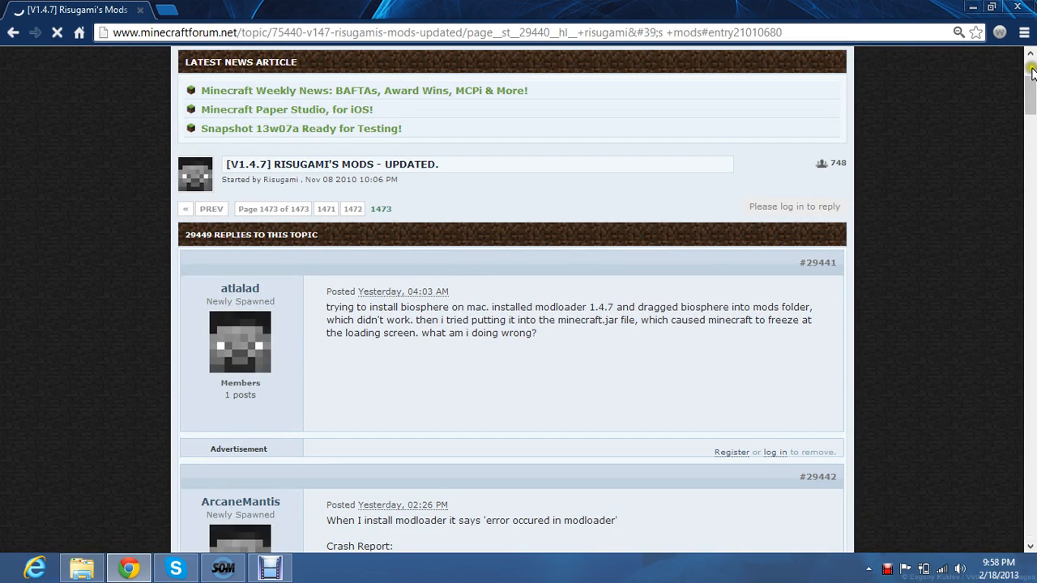
{"action": "scroll", "scroll_direction": "down", "scroll_amount": 3}
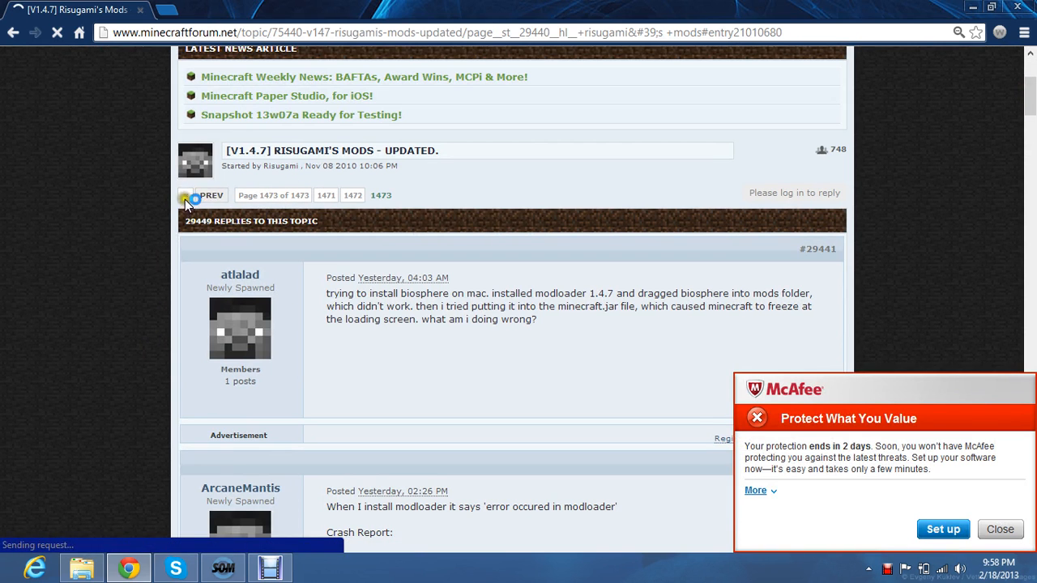
{"action": "left_click", "coordinate": [185, 197]}
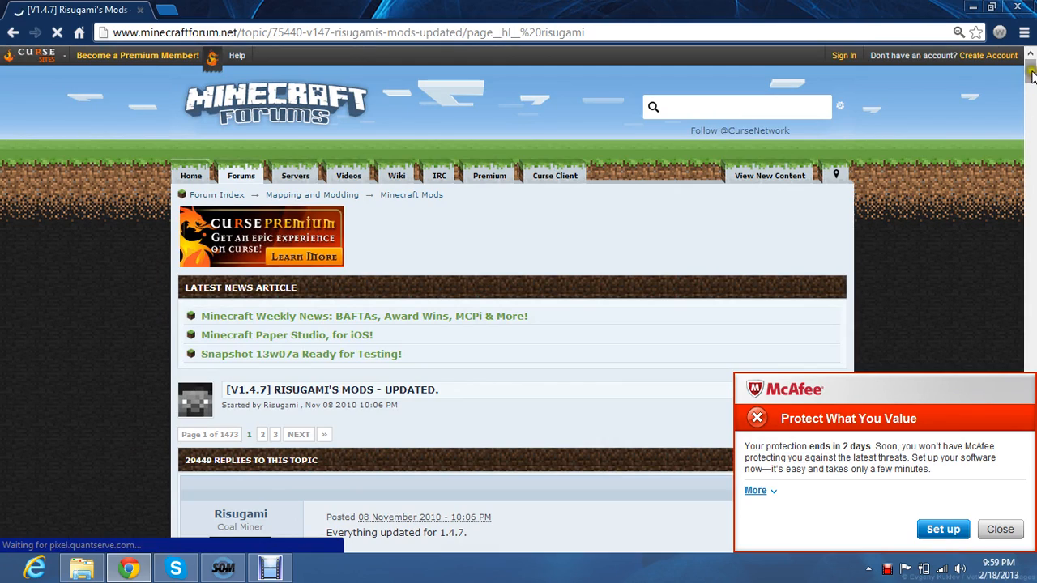
Step: Start the direct download of the ModLoader 1.4.7 zip
{"action": "scroll", "scroll_direction": "down", "scroll_amount": 3}
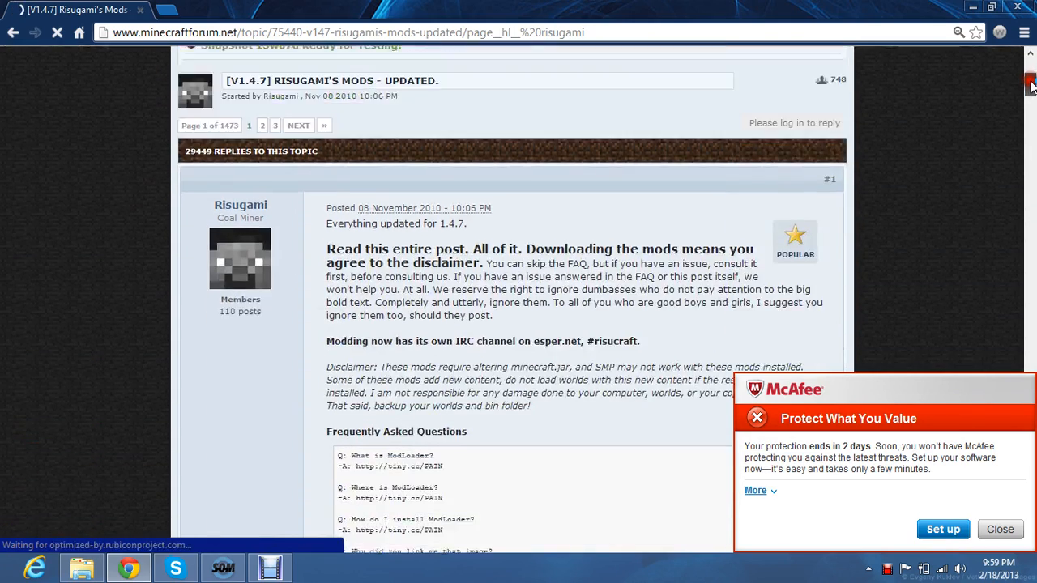
{"action": "scroll", "scroll_direction": "down", "scroll_amount": 3}
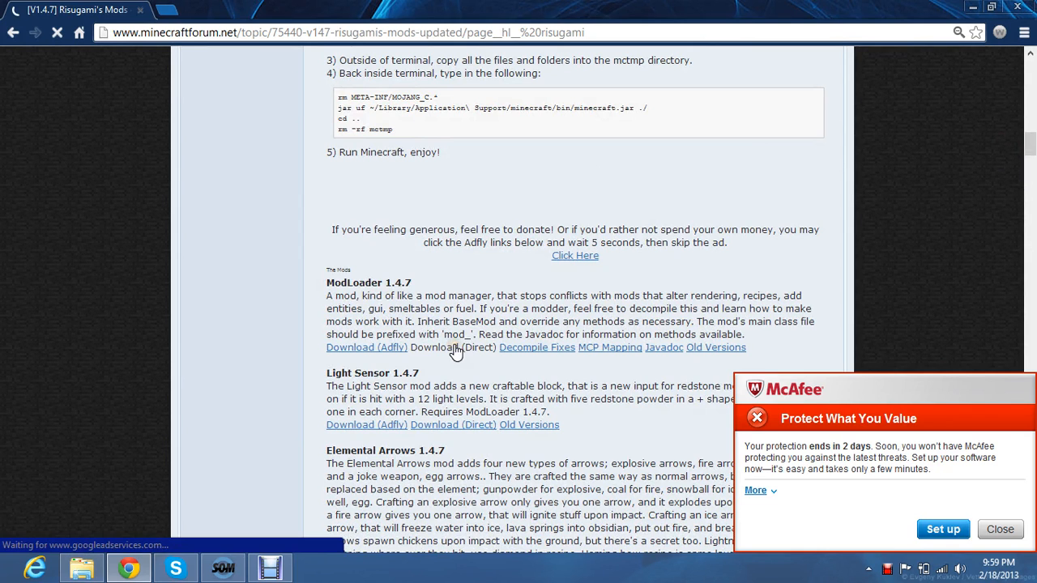
{"action": "left_click", "coordinate": [454, 347]}
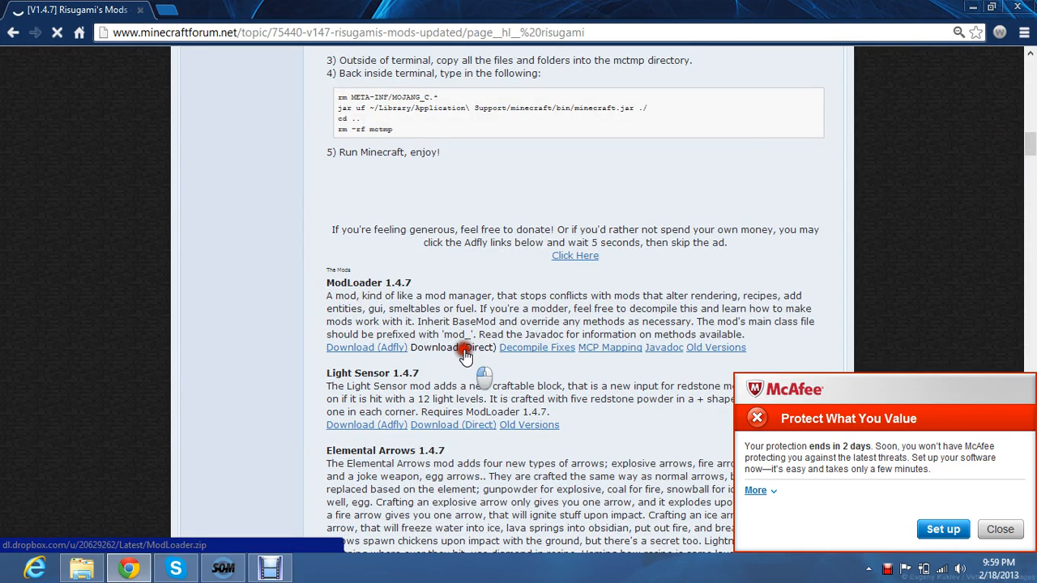
{"action": "left_click", "coordinate": [454, 347]}
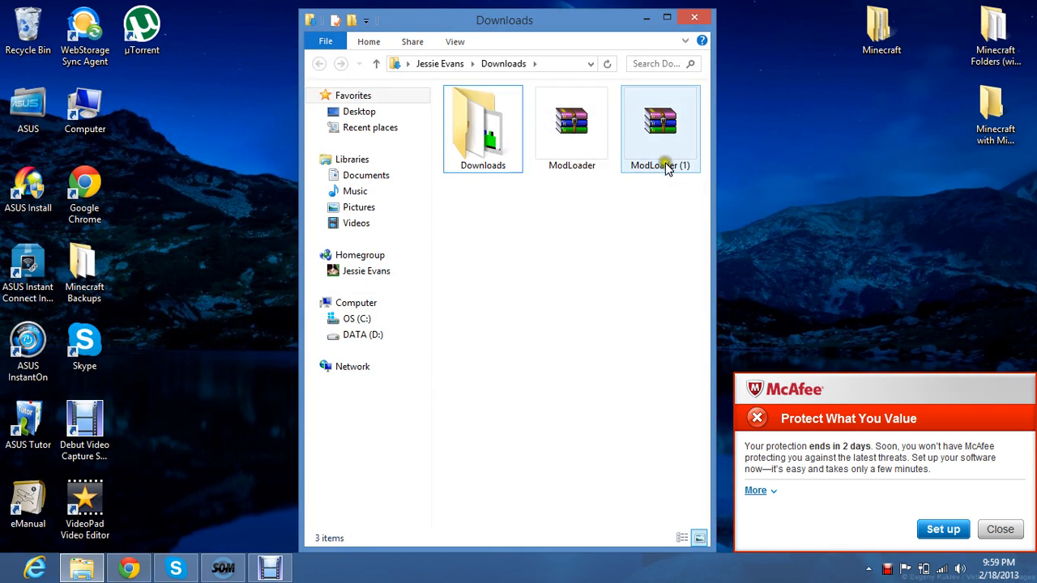
{"action": "mouse_move", "coordinate": [568, 165]}
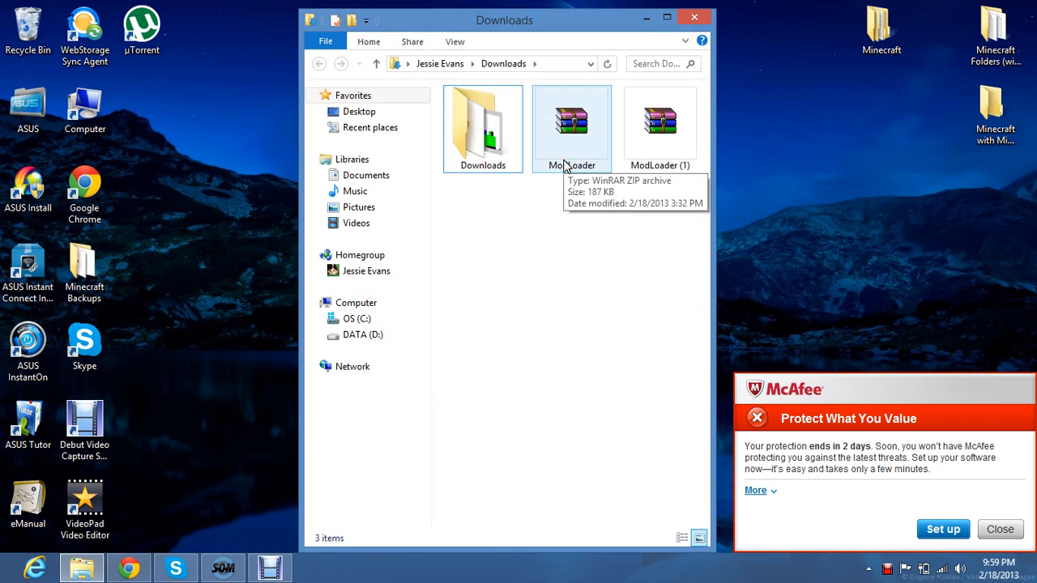
Step: Check the downloaded ModLoader zip in the Downloads folder
{"action": "left_click", "coordinate": [999, 528]}
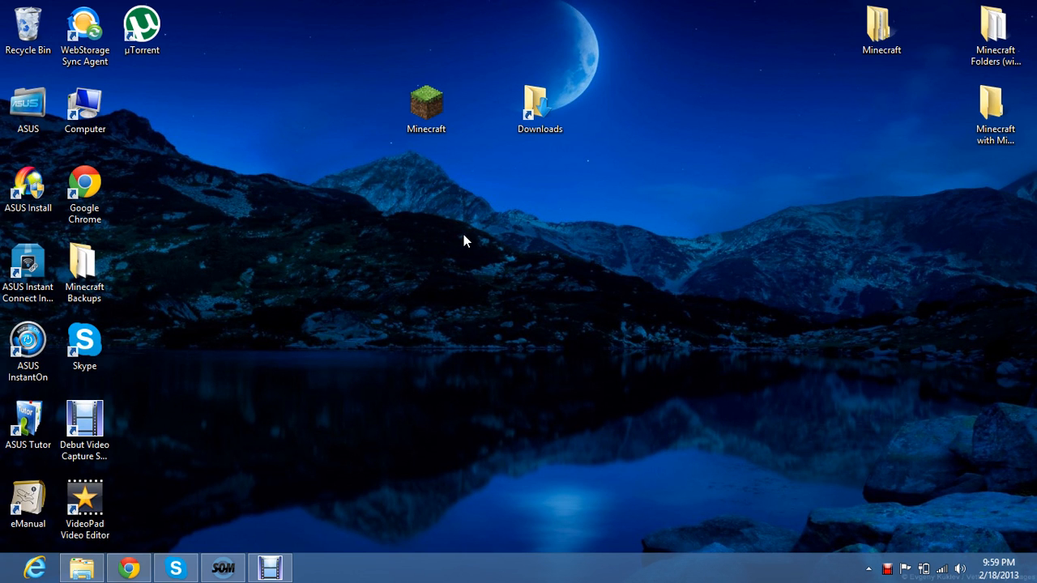
Step: Open the AppData Roaming folder via Run with %appdata%
{"action": "key", "text": "Win+r"}
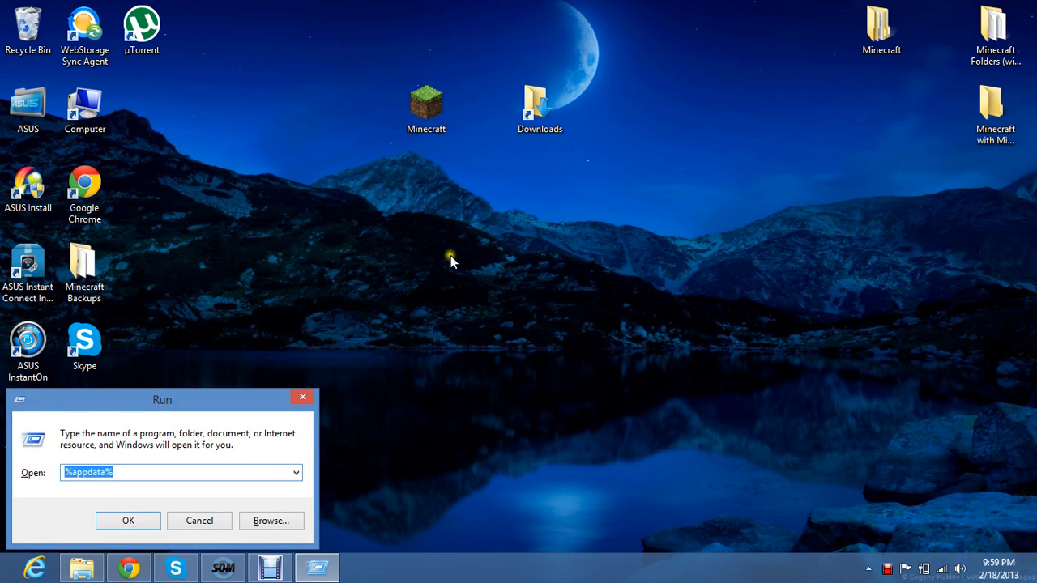
{"action": "type", "text": "%a"}
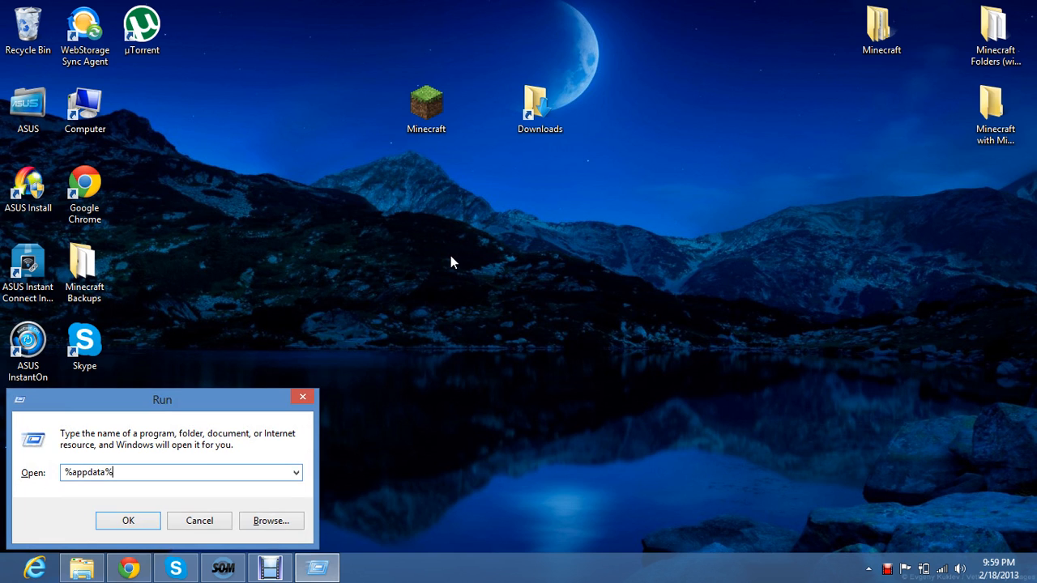
{"action": "left_click", "coordinate": [126, 520]}
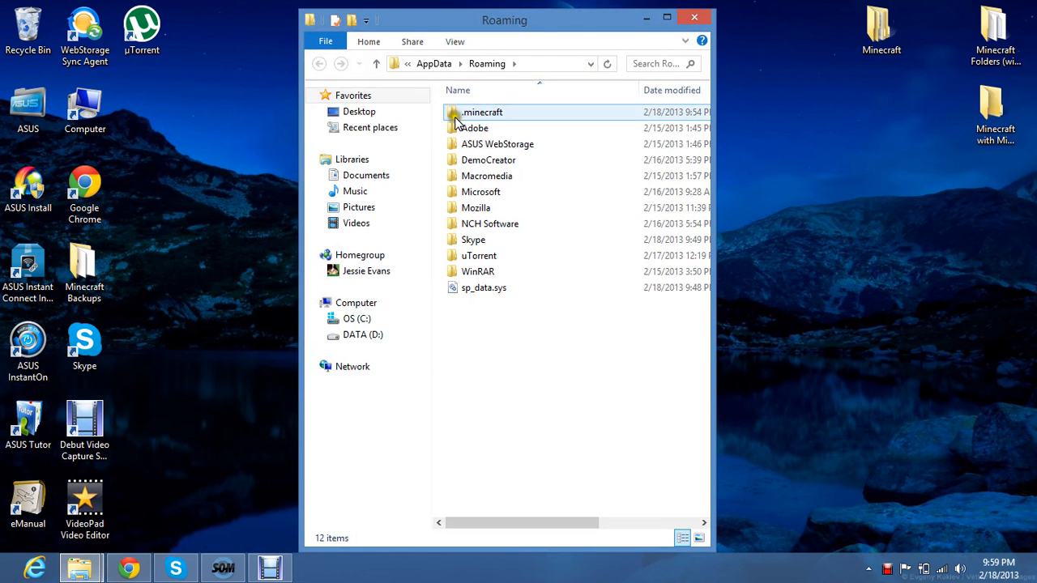
Step: Navigate into .minecraft > bin and select the minecraft.jar archive
{"action": "double_click", "coordinate": [481, 112]}
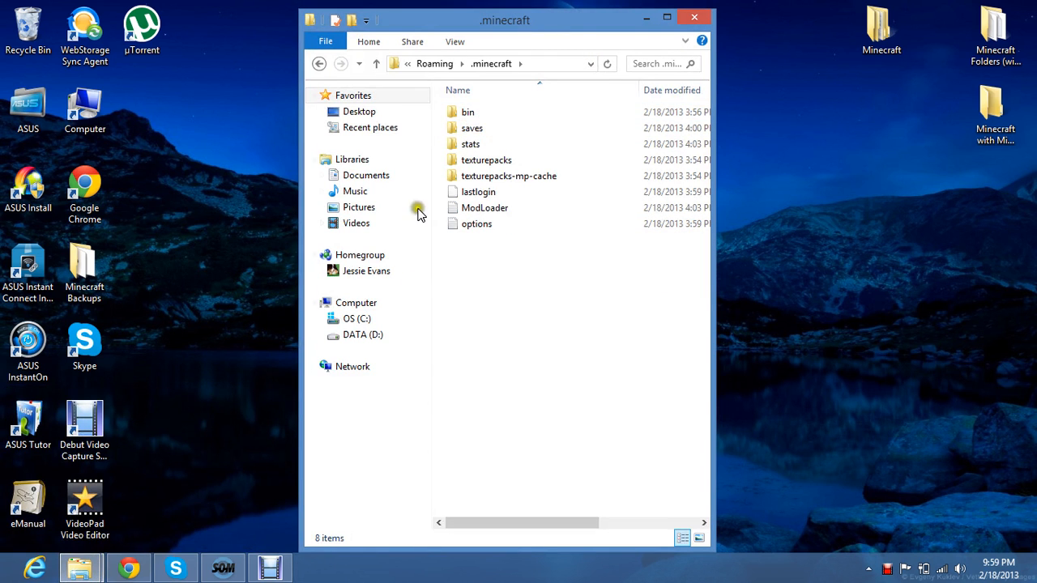
{"action": "mouse_move", "coordinate": [536, 107]}
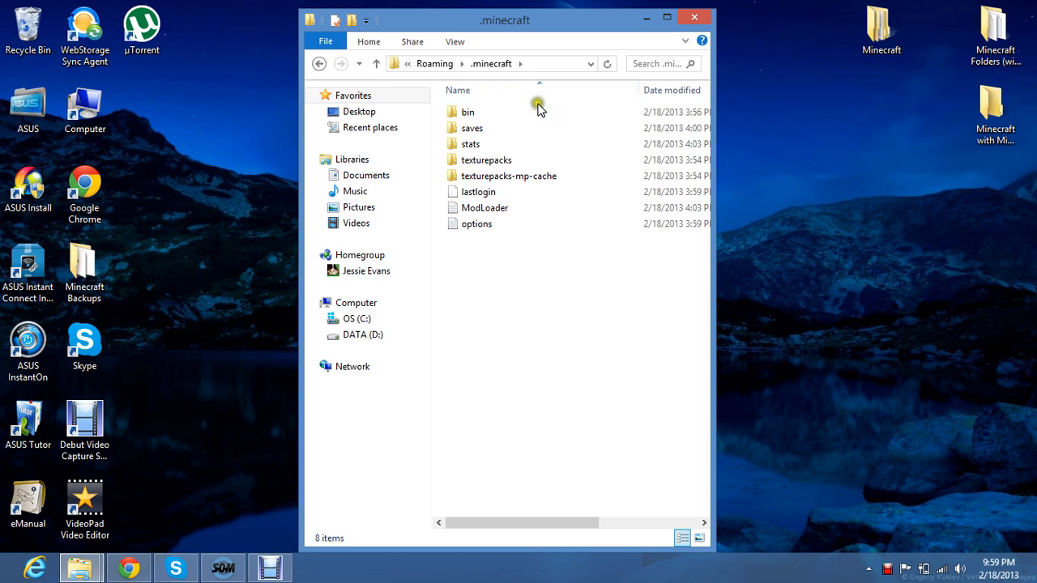
{"action": "double_click", "coordinate": [465, 111]}
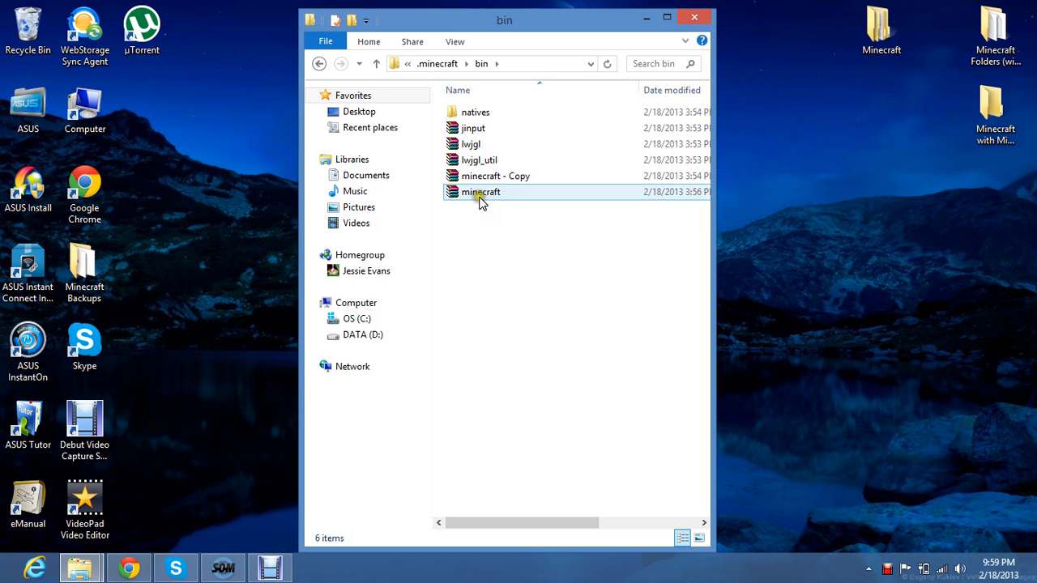
{"action": "mouse_move", "coordinate": [479, 201]}
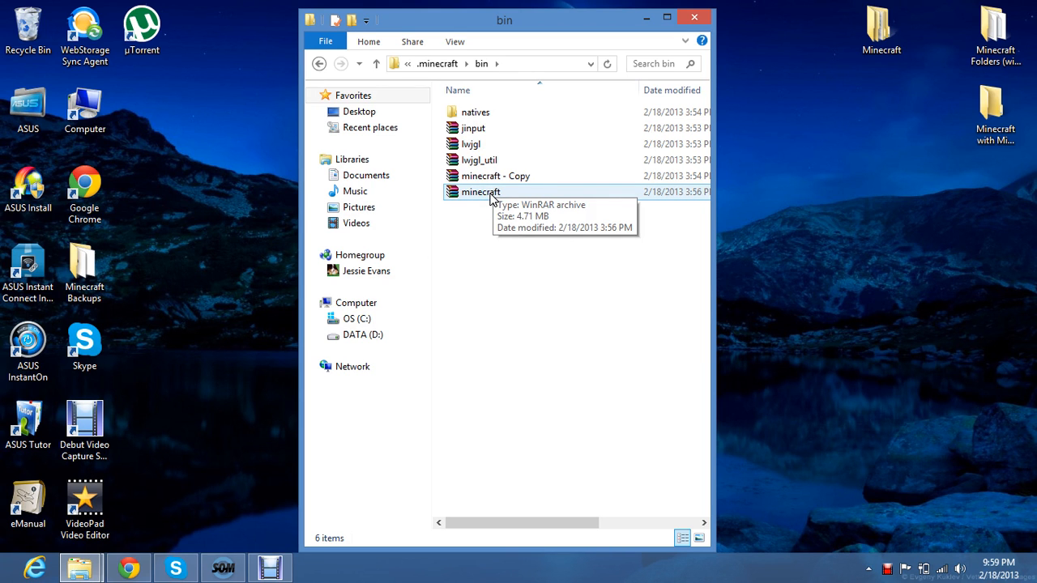
{"action": "left_click", "coordinate": [480, 191]}
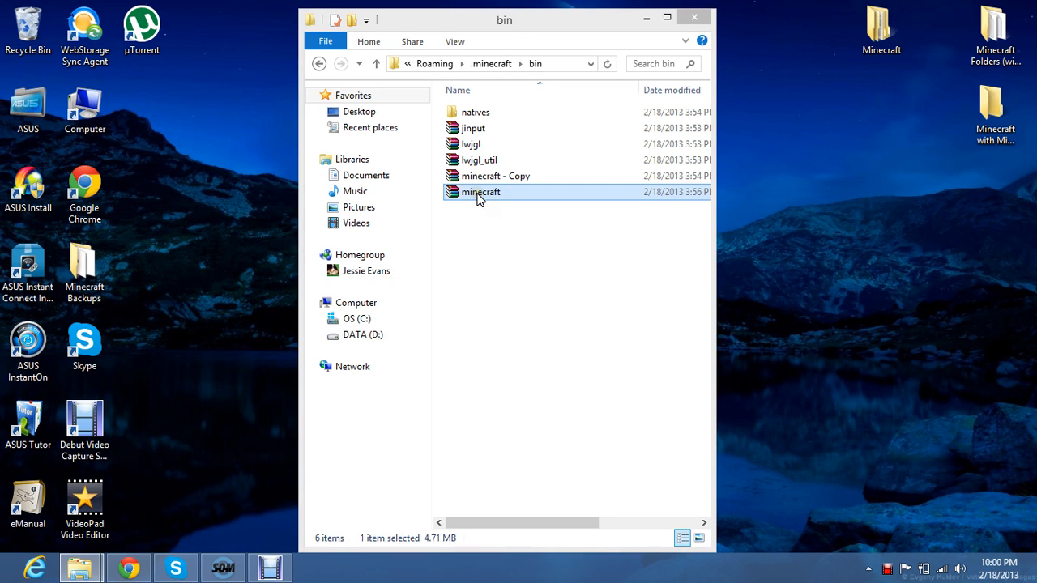
Step: Open minecraft.jar as an archive in WinRAR and bring up the Downloads folder
{"action": "double_click", "coordinate": [479, 191]}
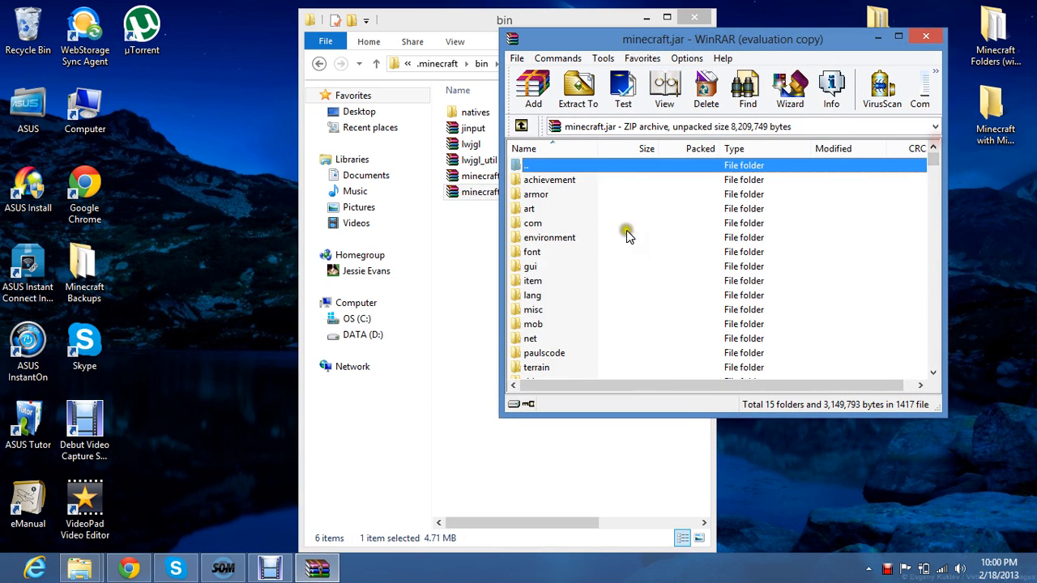
{"action": "mouse_move", "coordinate": [538, 339]}
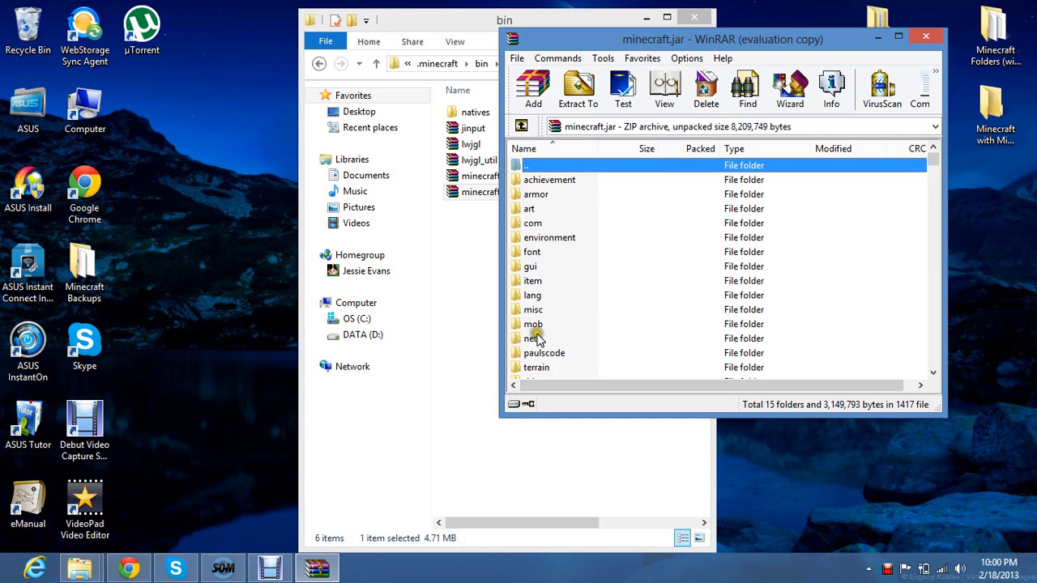
{"action": "mouse_move", "coordinate": [570, 324]}
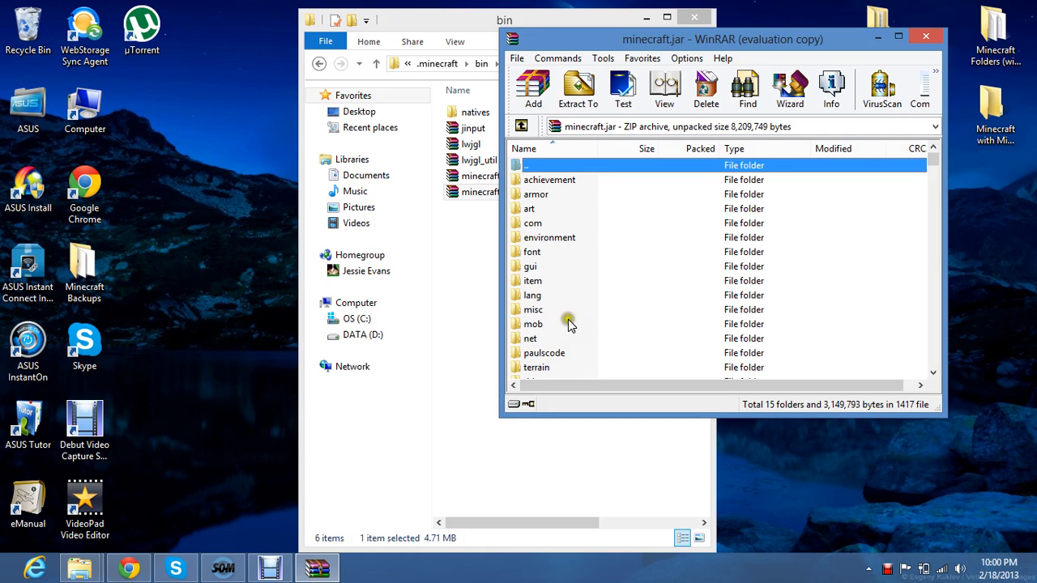
{"action": "mouse_move", "coordinate": [597, 300]}
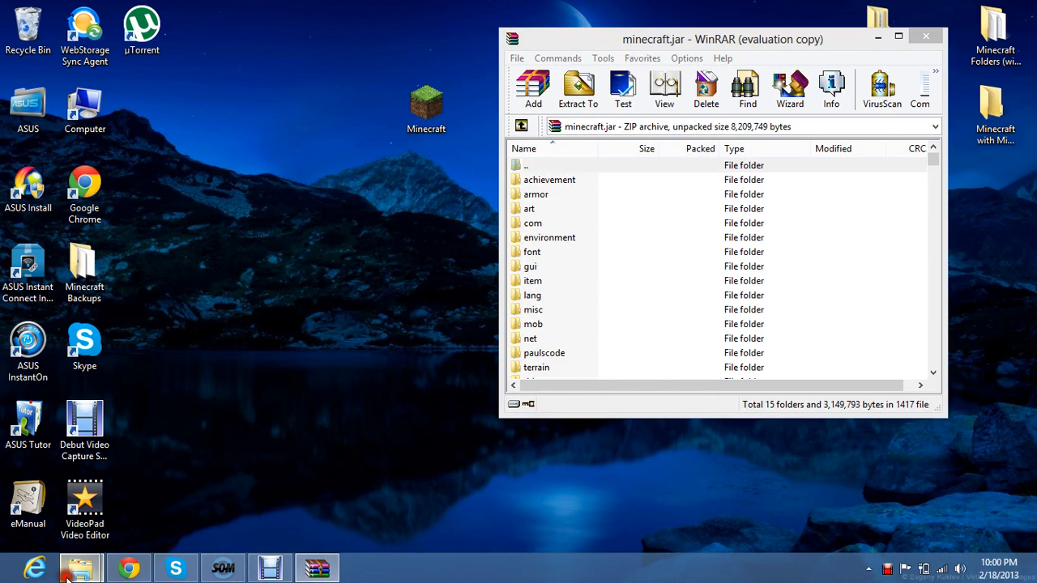
{"action": "left_click", "coordinate": [75, 582]}
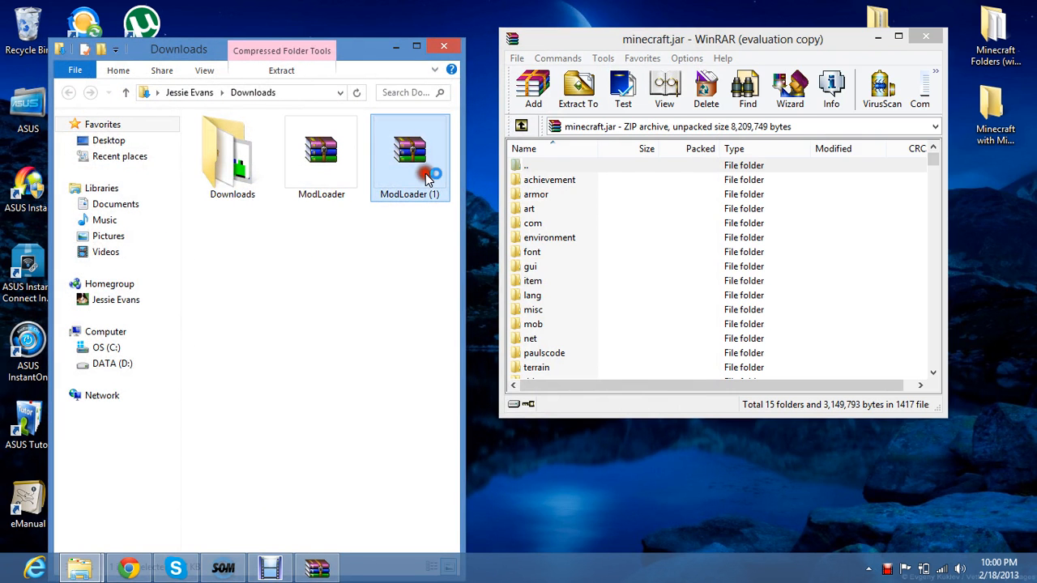
Step: Add the ModLoader (1) zip's class files into minecraft.jar and close the ModLoader archive
{"action": "double_click", "coordinate": [410, 152]}
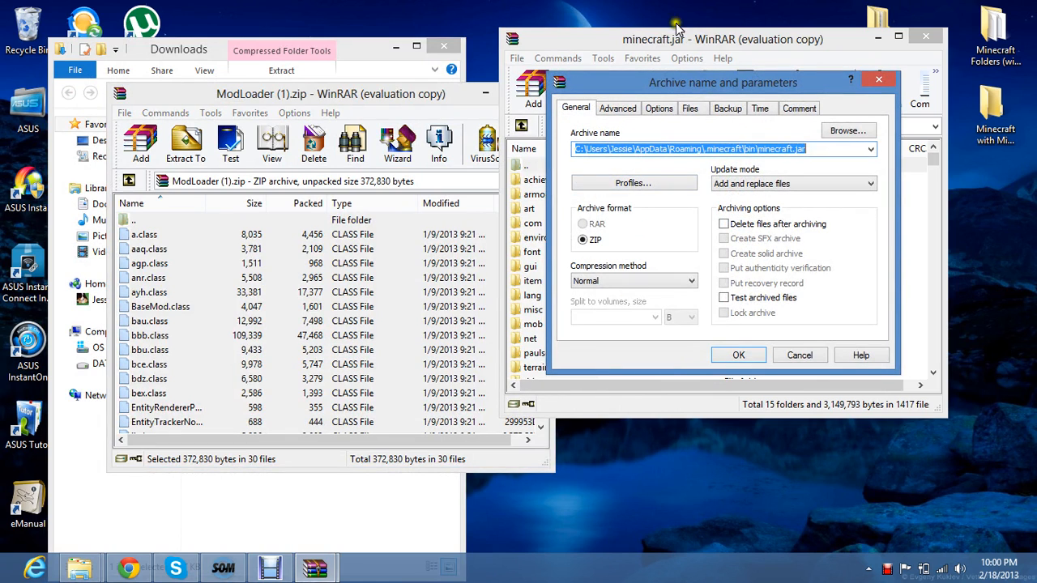
{"action": "left_click", "coordinate": [739, 355]}
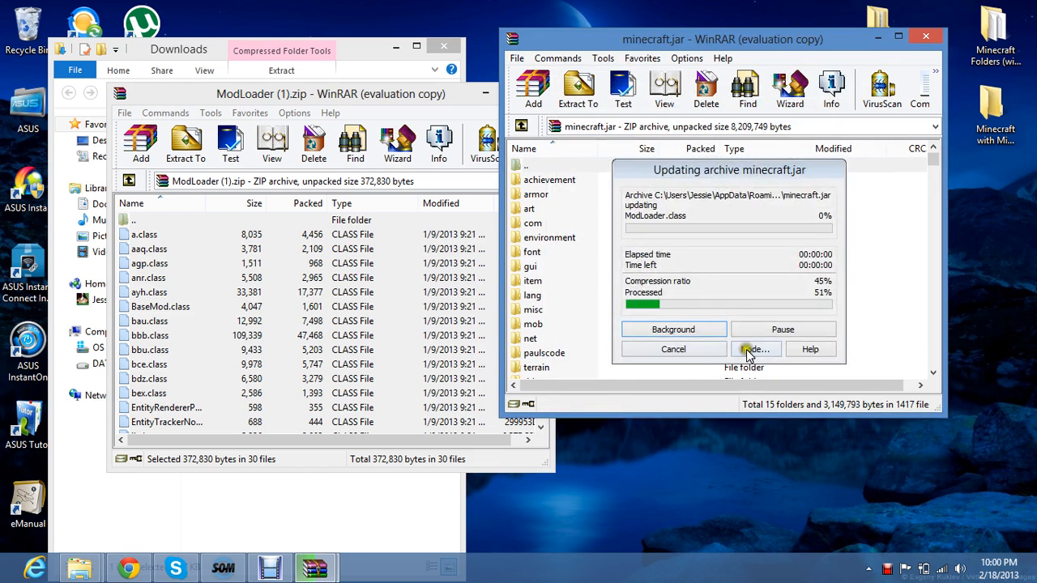
{"action": "left_click", "coordinate": [755, 350]}
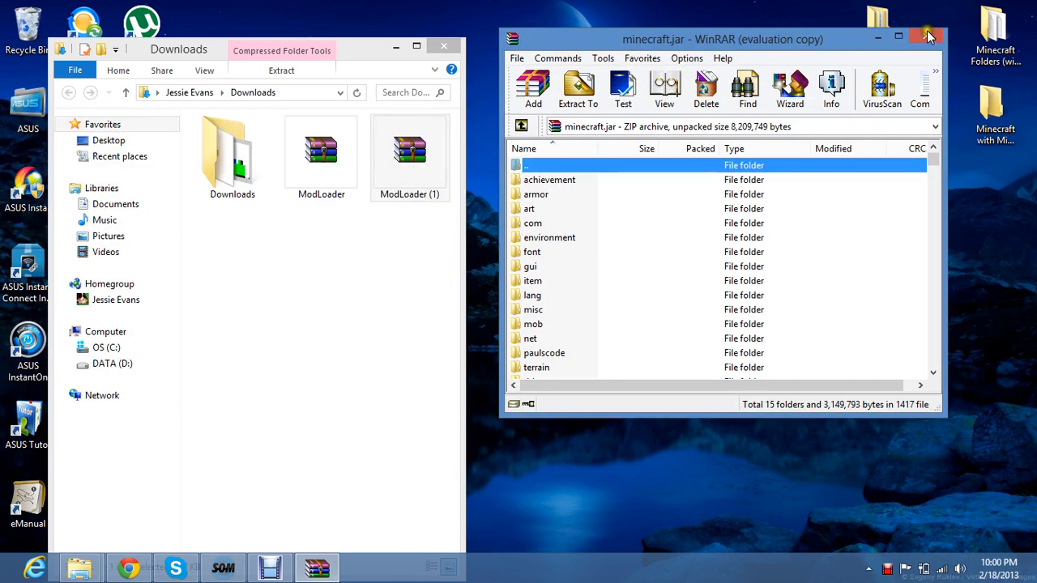
Step: Close the updated minecraft.jar, start the Minecraft launcher and enter the game
{"action": "left_click", "coordinate": [927, 33]}
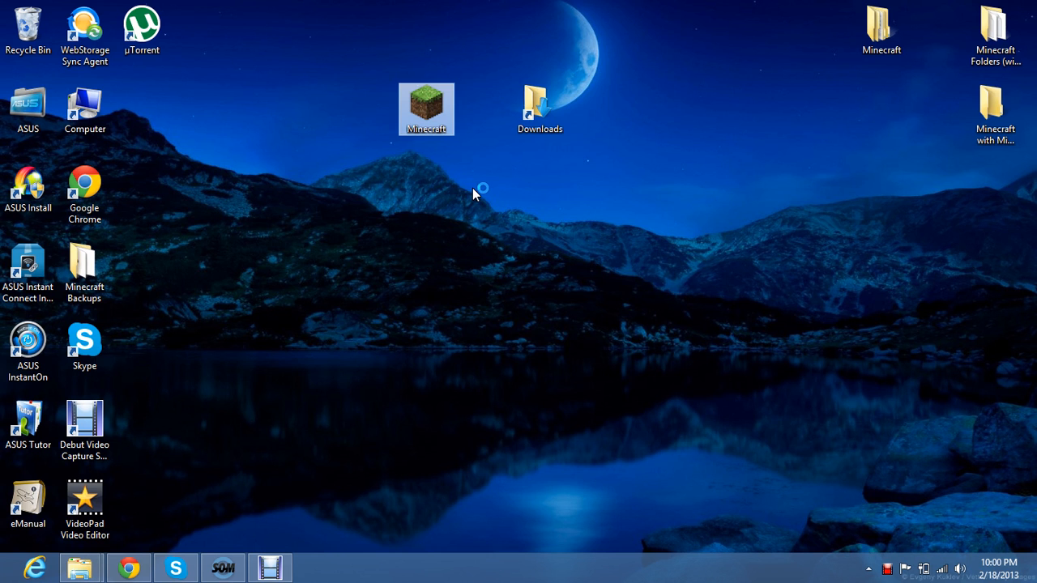
{"action": "double_click", "coordinate": [427, 101]}
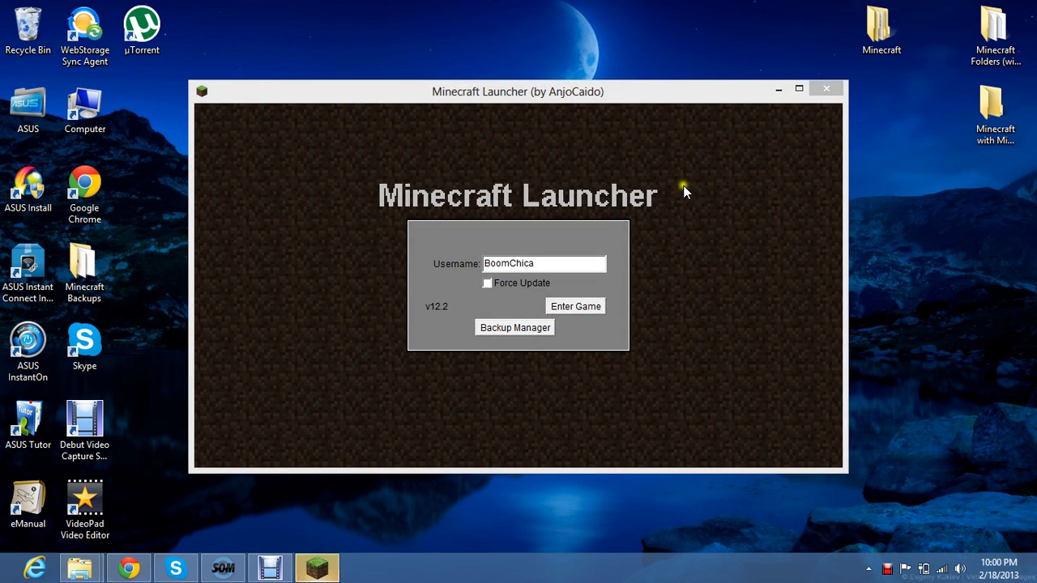
{"action": "left_click", "coordinate": [573, 305]}
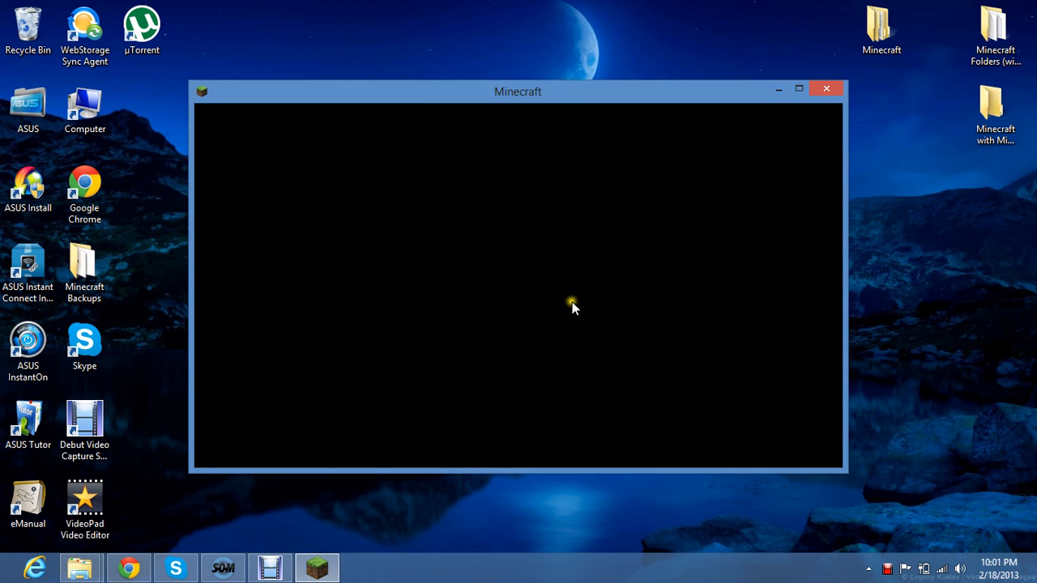
{"action": "mouse_move", "coordinate": [508, 373]}
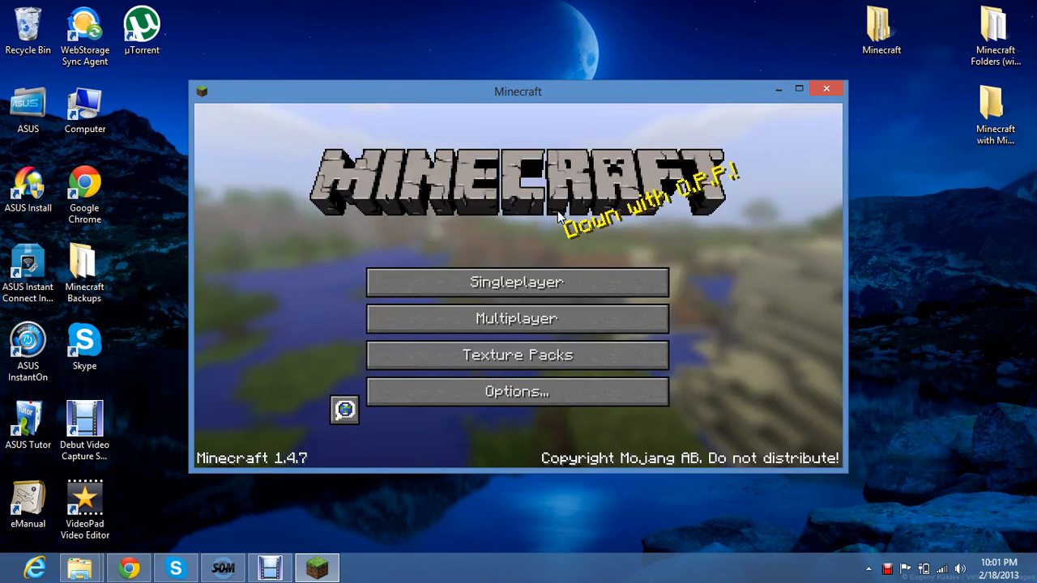
{"action": "mouse_move", "coordinate": [536, 295]}
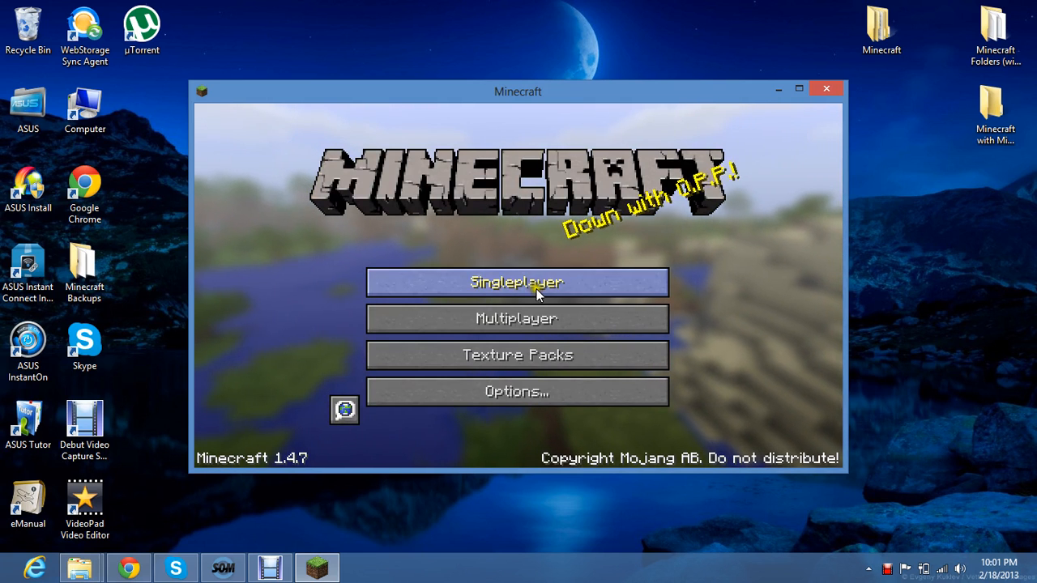
{"action": "mouse_move", "coordinate": [661, 217]}
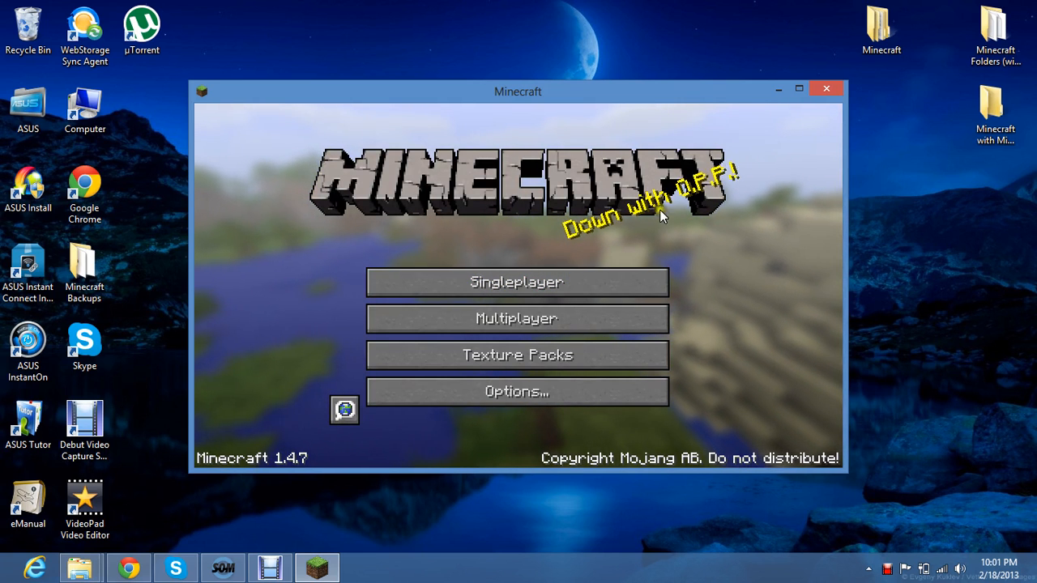
{"action": "mouse_move", "coordinate": [823, 91]}
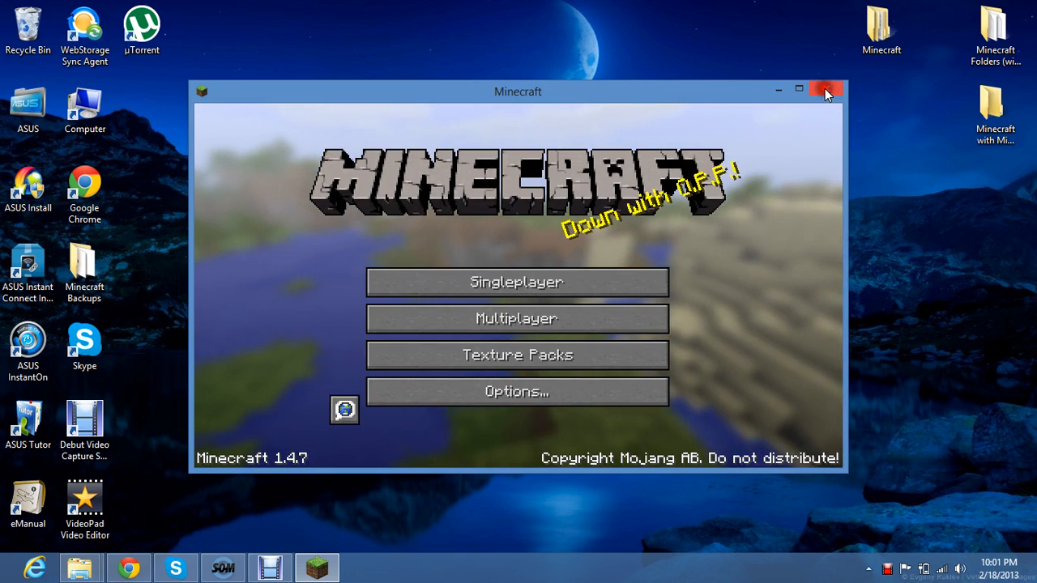
Step: Close Minecraft and browse the .minecraft folder in File Explorer
{"action": "left_click", "coordinate": [826, 84]}
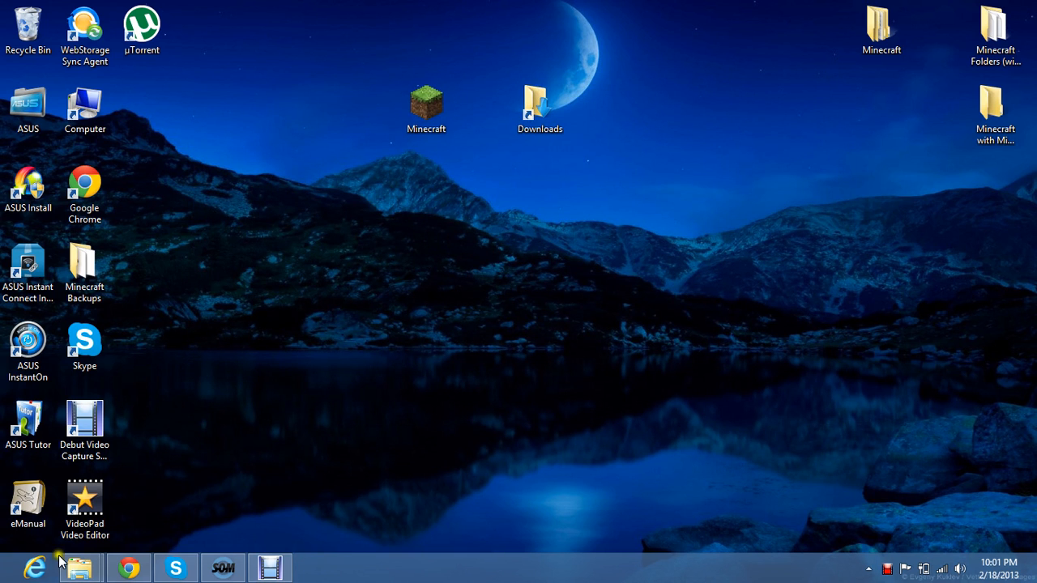
{"action": "left_click", "coordinate": [76, 562]}
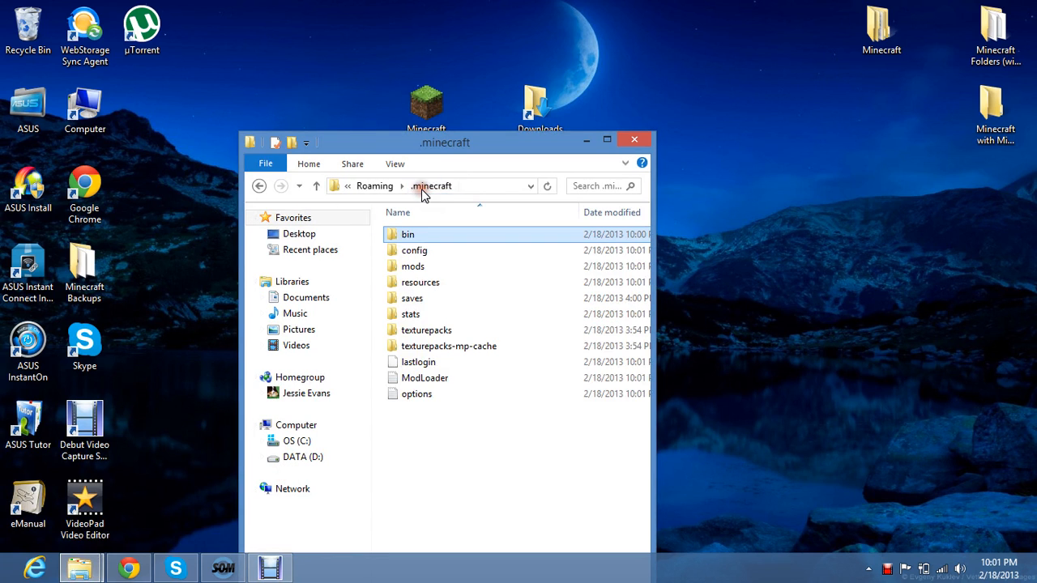
{"action": "mouse_move", "coordinate": [382, 277]}
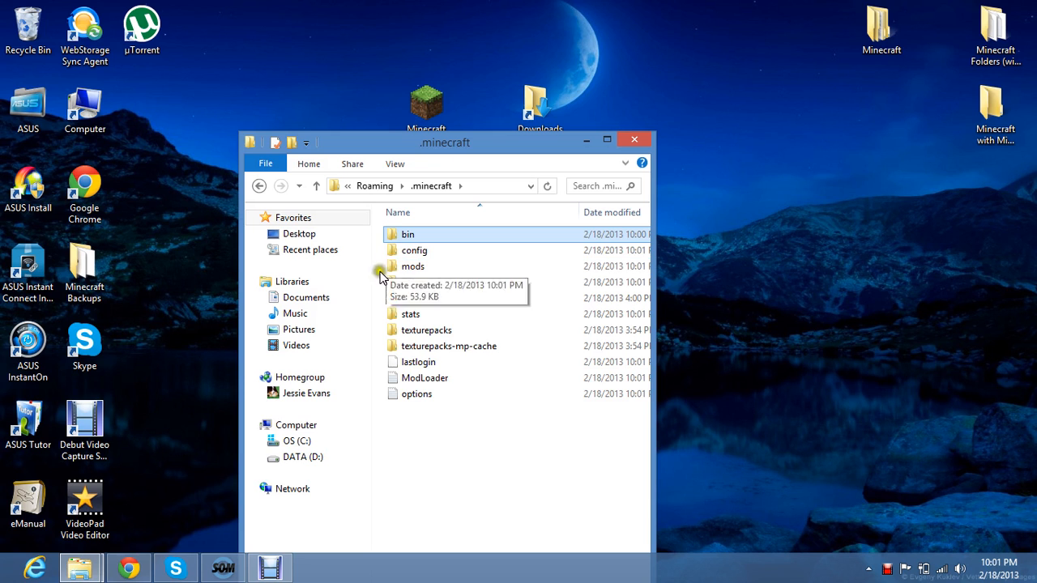
{"action": "left_click", "coordinate": [411, 266]}
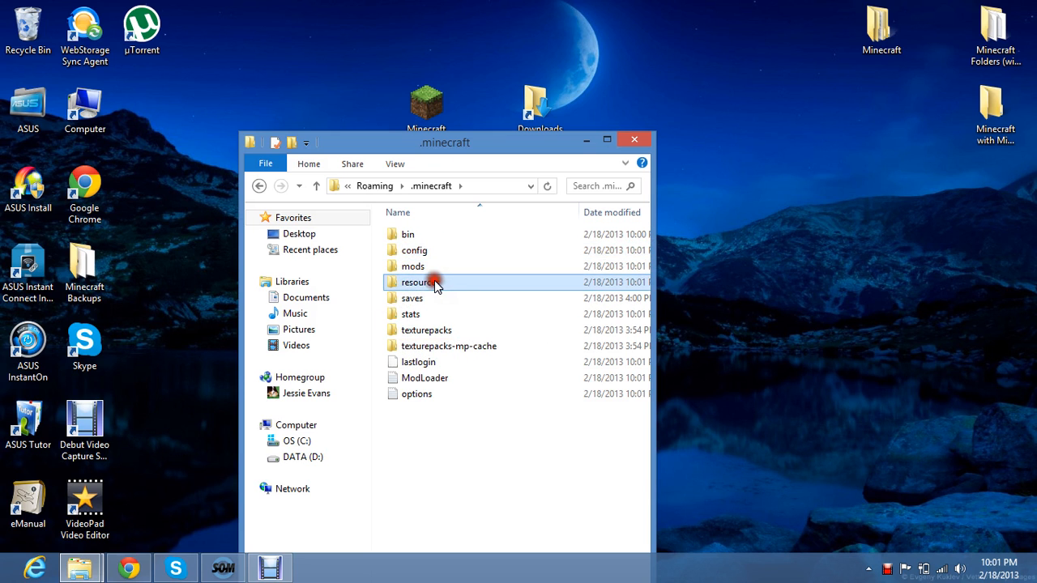
{"action": "double_click", "coordinate": [413, 266]}
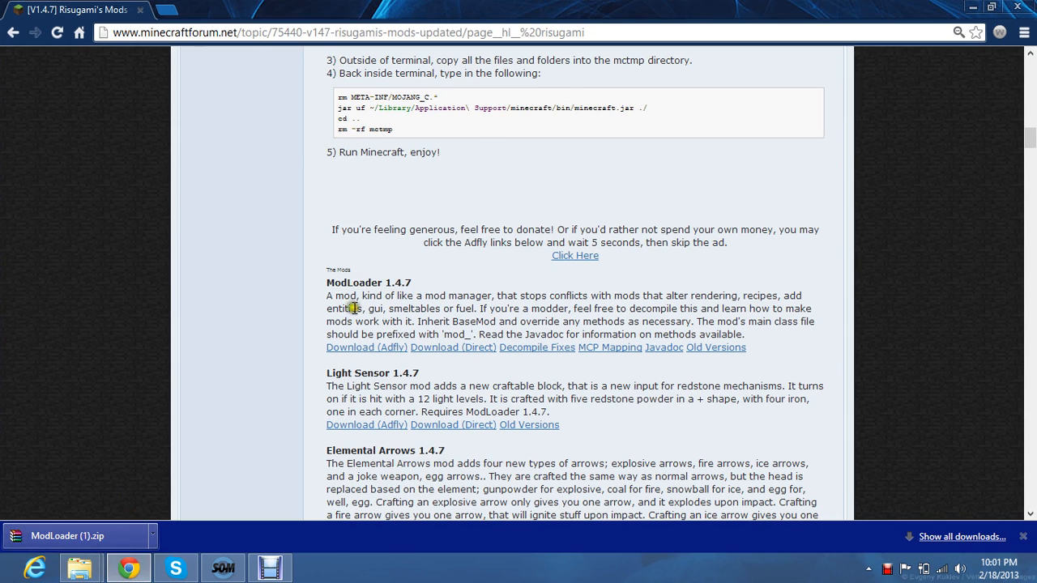
Step: Start the Shelf 1.4.7 direct download and minimize Chrome to the desktop
{"action": "scroll", "scroll_direction": "down", "scroll_amount": 3}
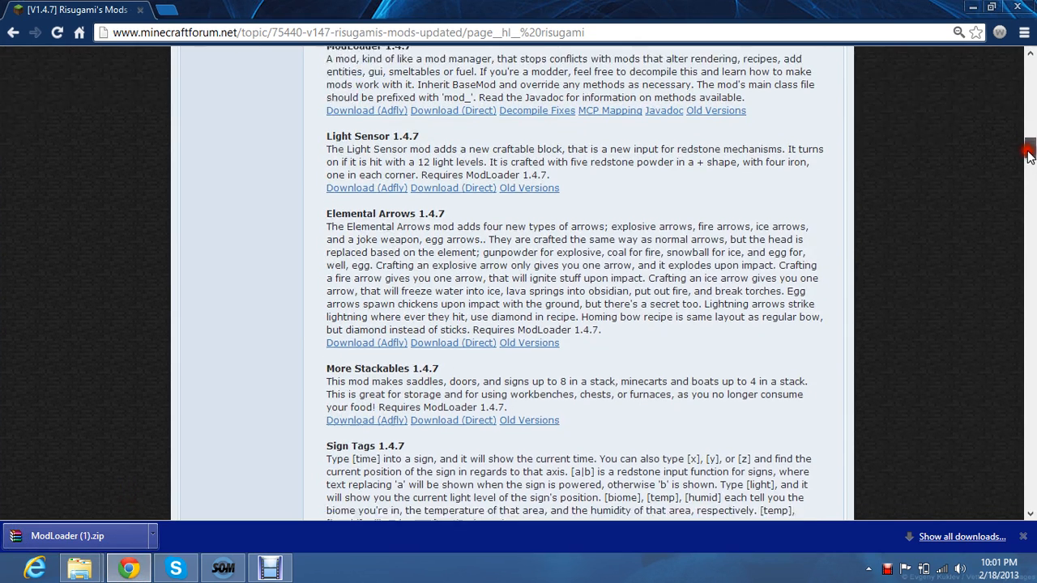
{"action": "scroll", "scroll_direction": "down", "scroll_amount": 3}
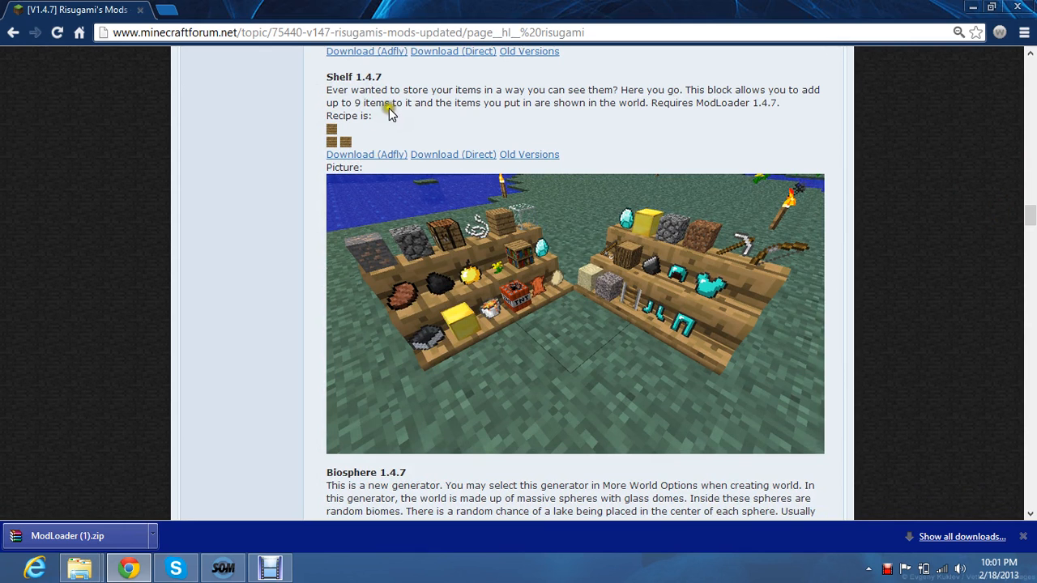
{"action": "mouse_move", "coordinate": [350, 81]}
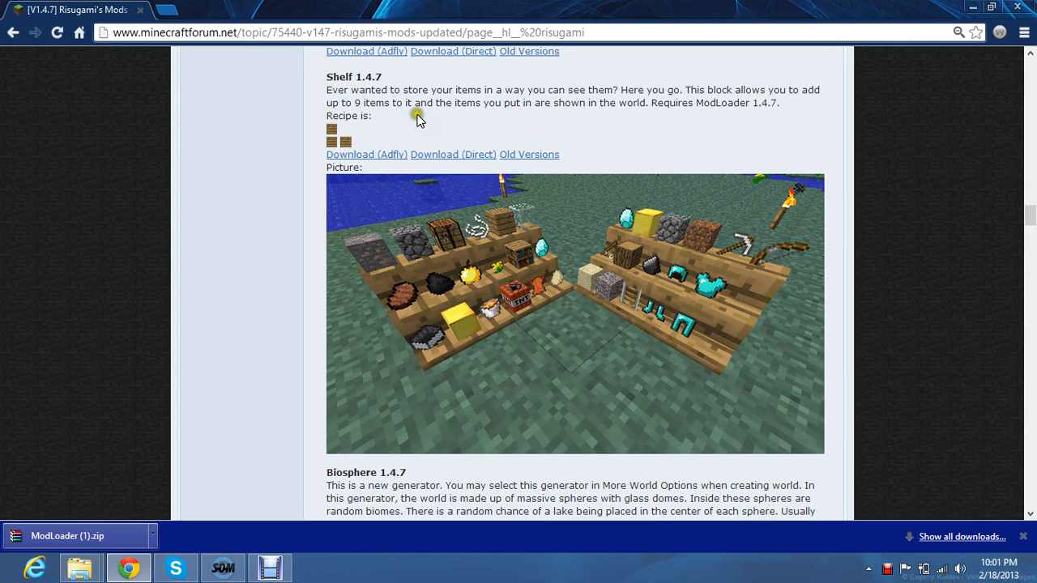
{"action": "left_click", "coordinate": [454, 154]}
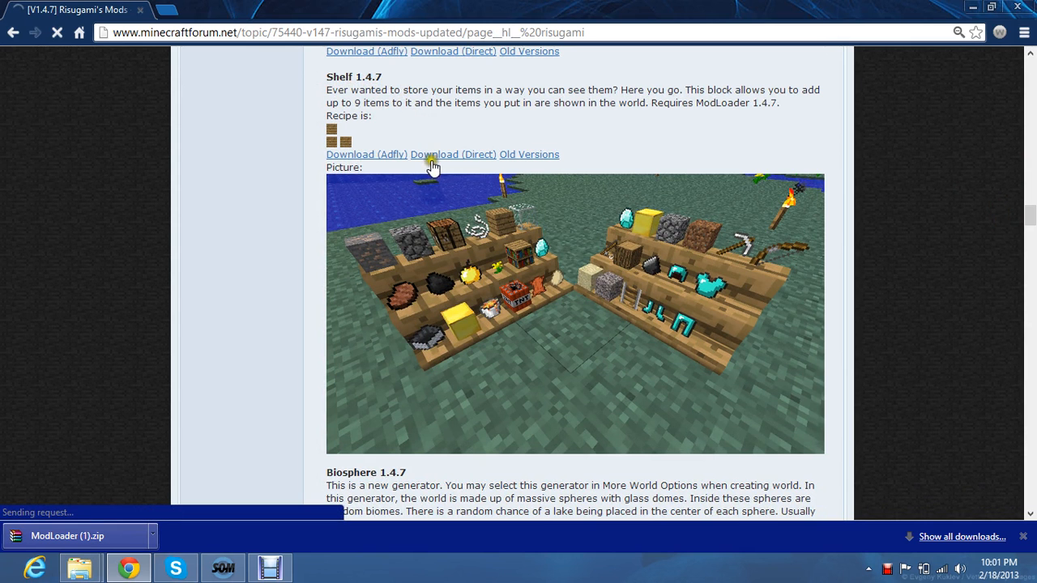
{"action": "left_click", "coordinate": [454, 154]}
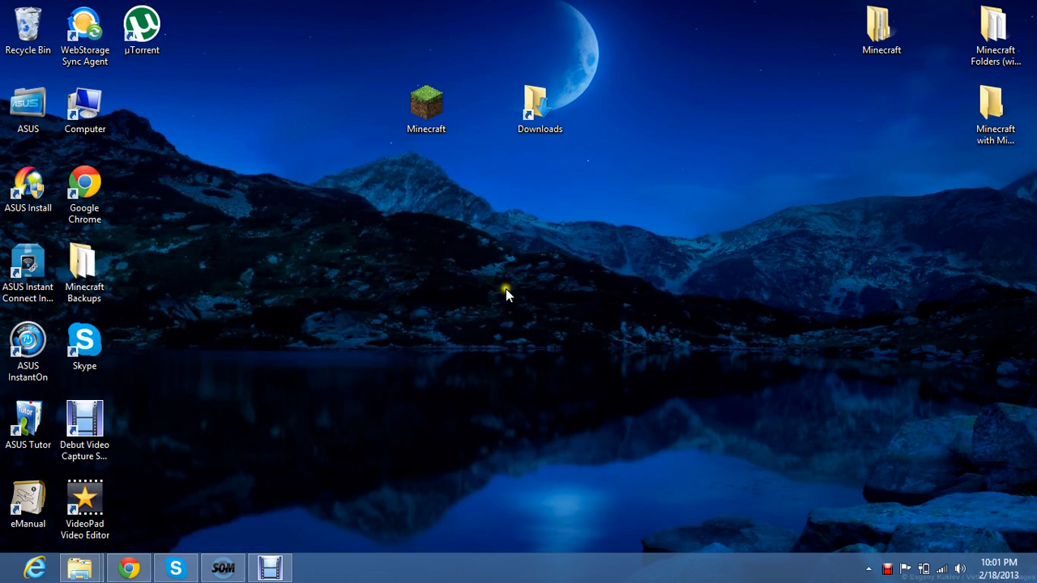
Step: Move Shelf.zip from Downloads into the .minecraft mods folder and close the Explorer windows
{"action": "double_click", "coordinate": [541, 93]}
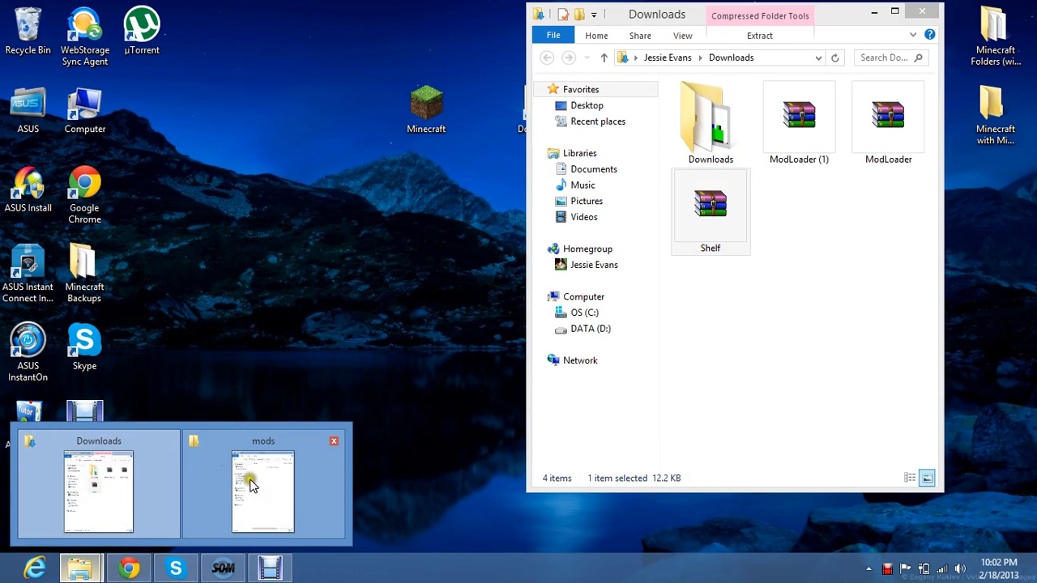
{"action": "left_click", "coordinate": [262, 492]}
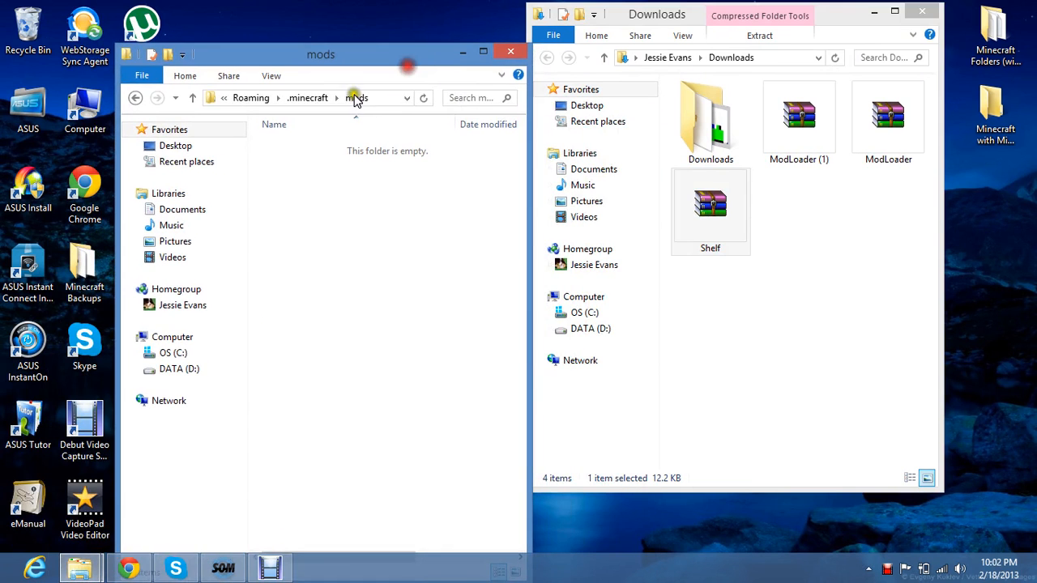
{"action": "mouse_move", "coordinate": [601, 211]}
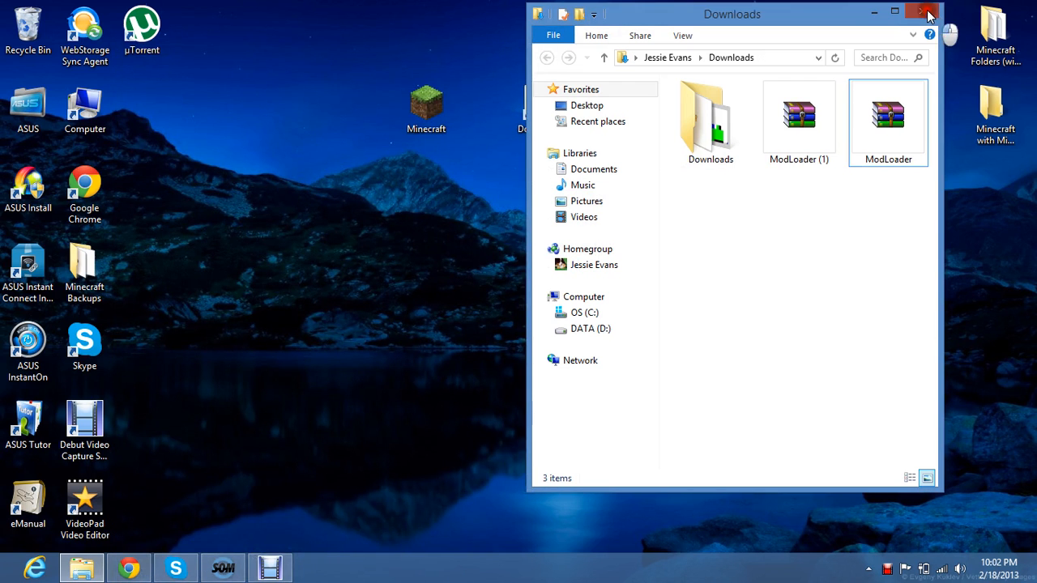
{"action": "left_click", "coordinate": [927, 10]}
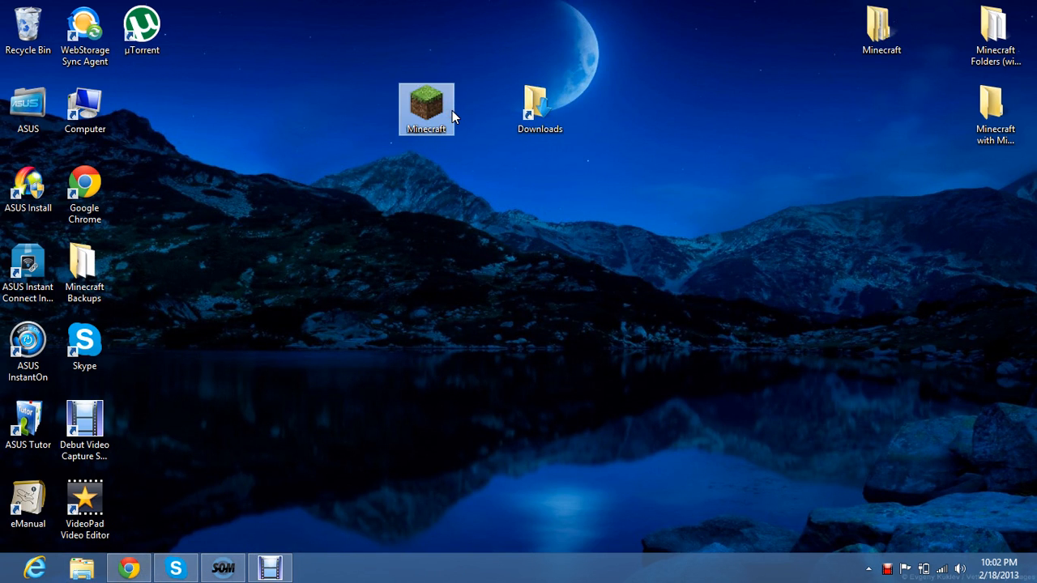
Step: Launch modded Minecraft and load a singleplayer world, checking the Shelf recipe on the forum
{"action": "double_click", "coordinate": [426, 101]}
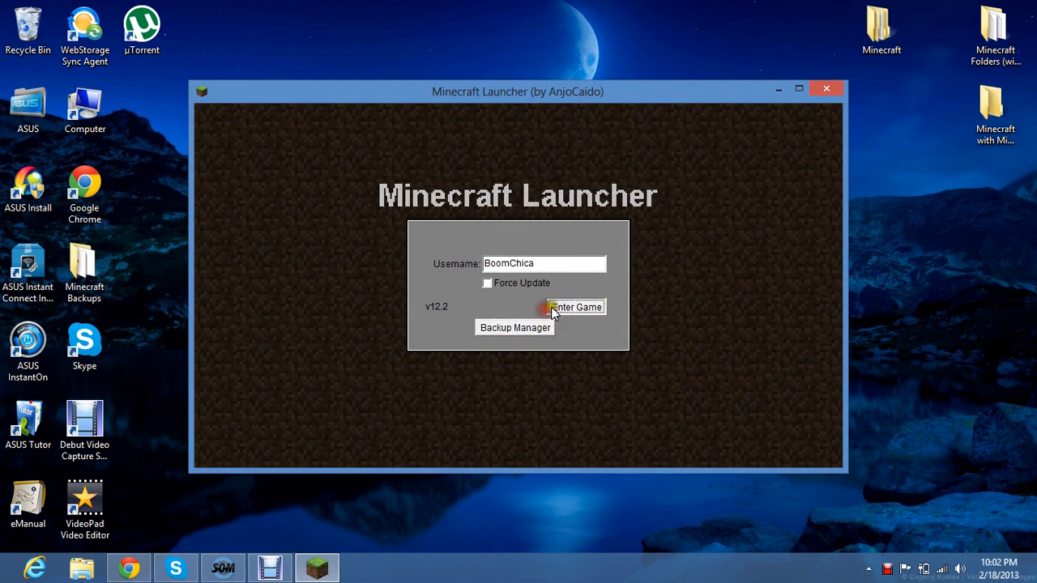
{"action": "left_click", "coordinate": [574, 306]}
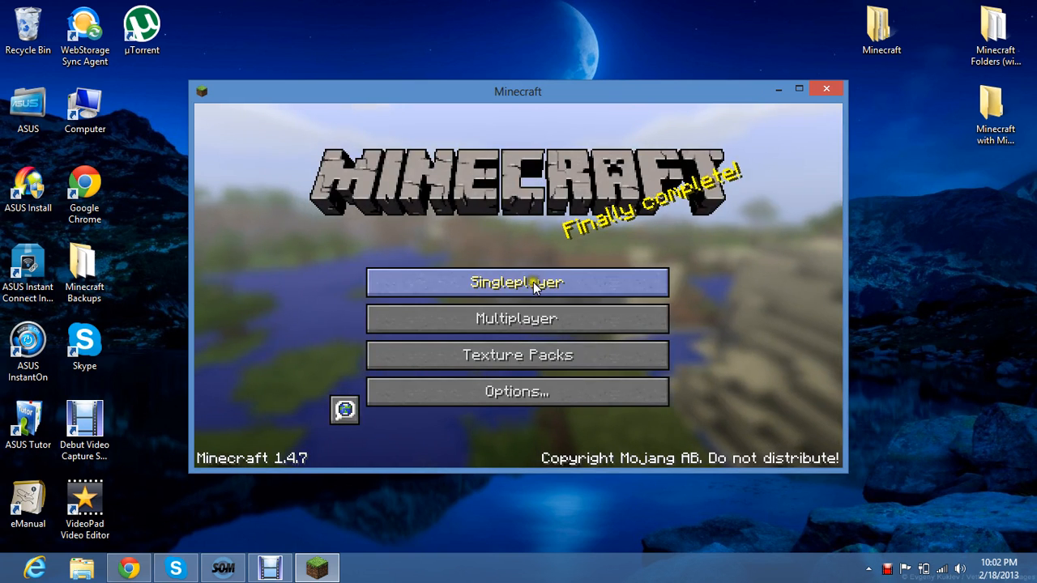
{"action": "left_click", "coordinate": [517, 281]}
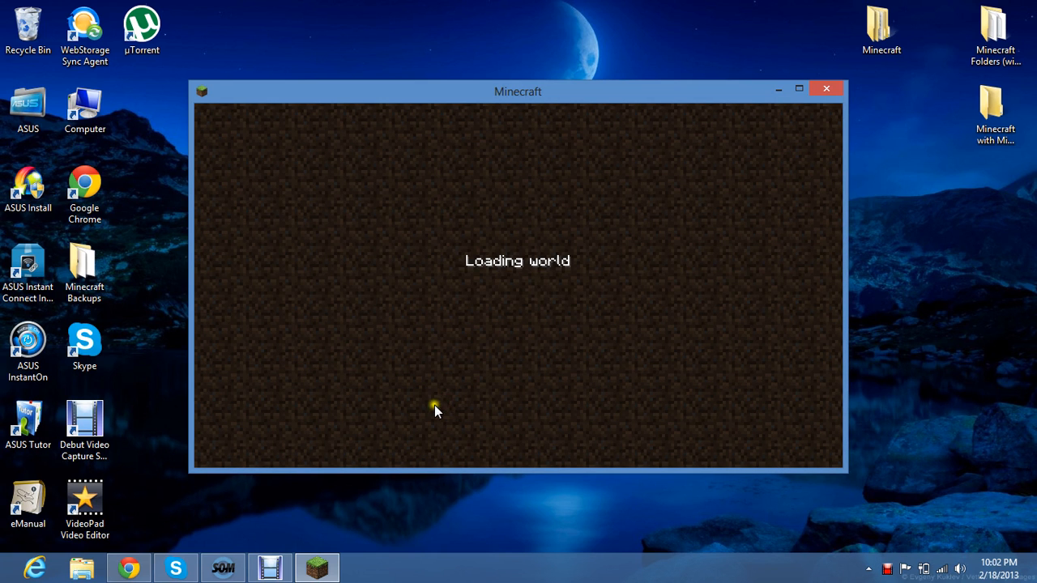
{"action": "mouse_move", "coordinate": [175, 564]}
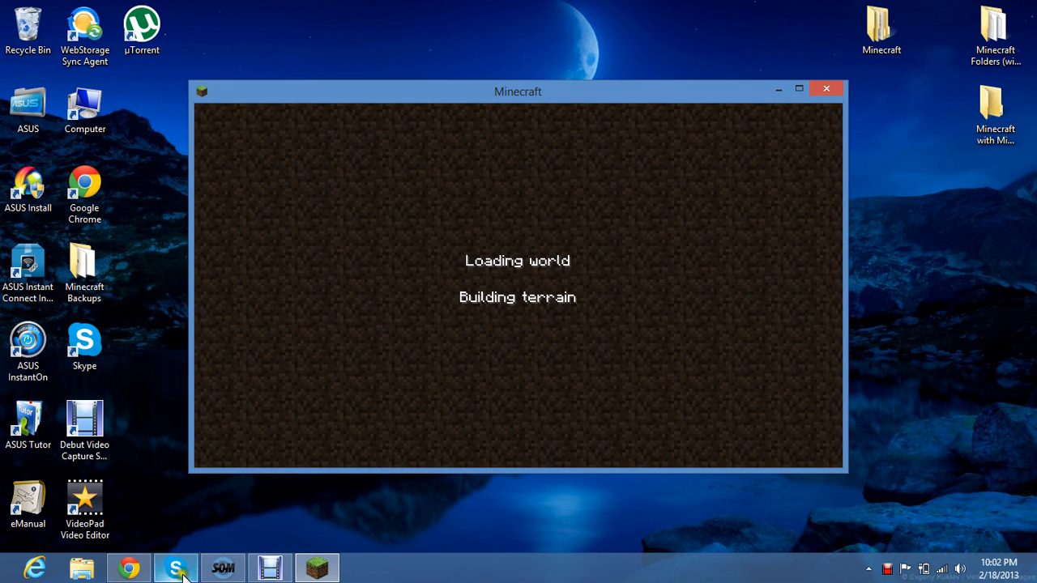
{"action": "left_click", "coordinate": [123, 564]}
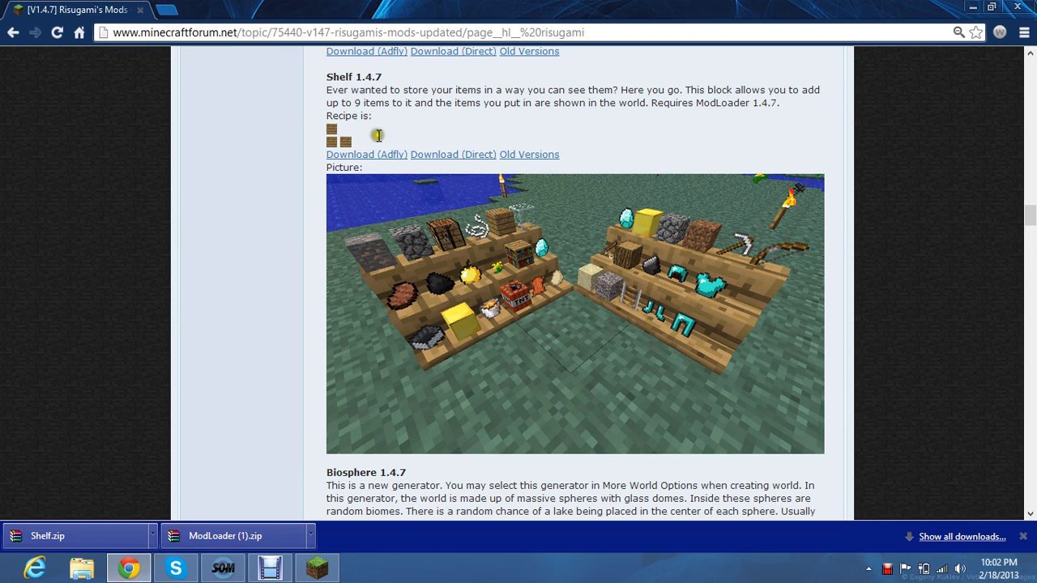
{"action": "mouse_move", "coordinate": [408, 209]}
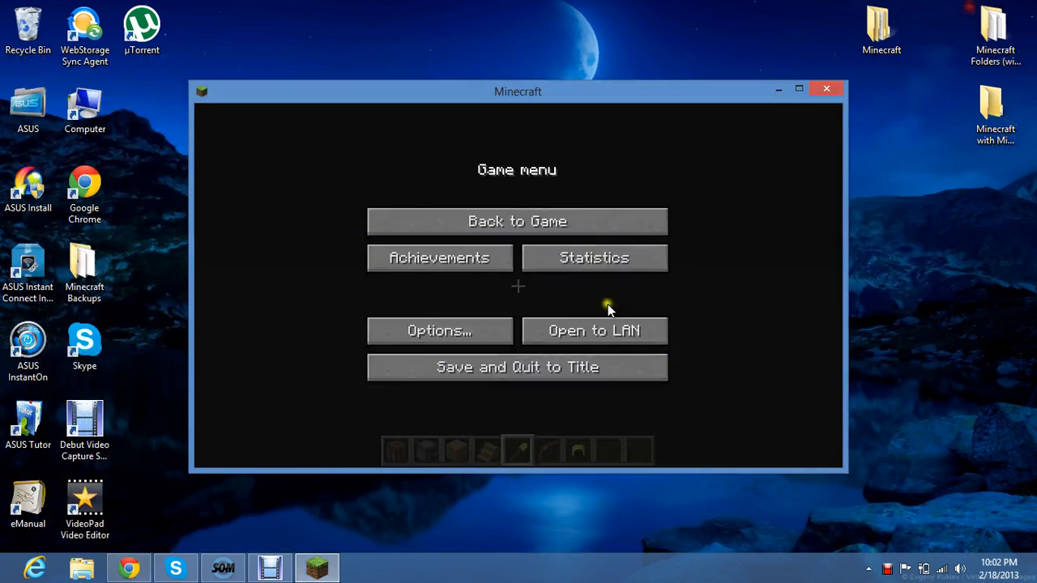
{"action": "left_click", "coordinate": [517, 220]}
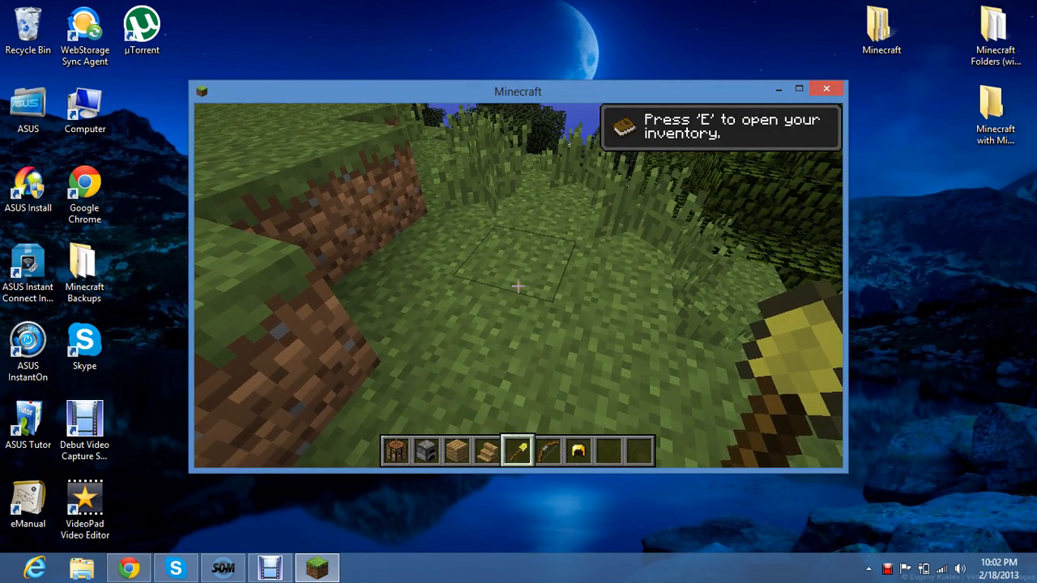
Step: Take a crafting table and wooden planks from the creative inventory and place the table on the grass
{"action": "key", "text": "e"}
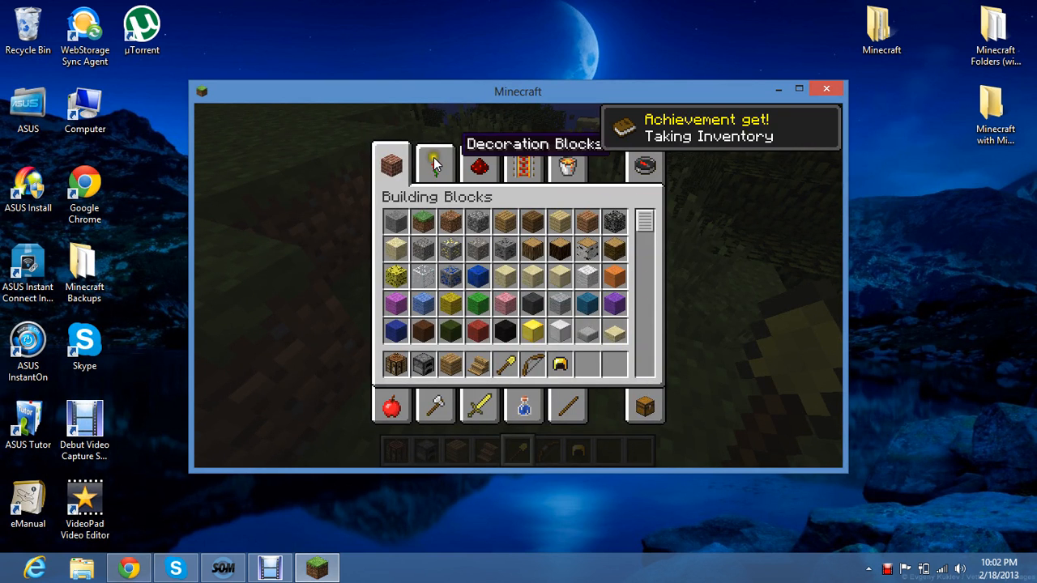
{"action": "left_click", "coordinate": [434, 165]}
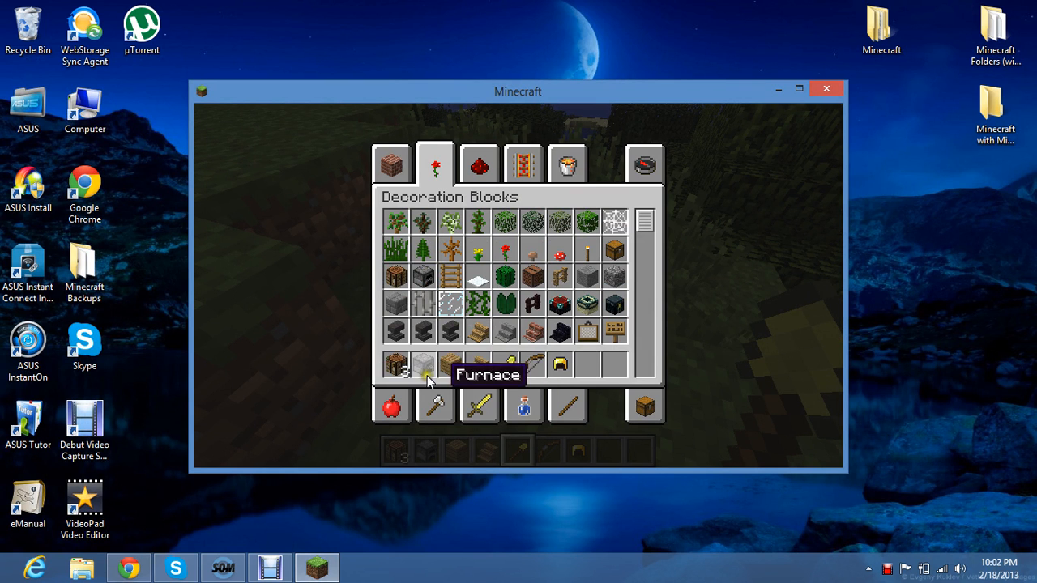
{"action": "key", "text": "Escape"}
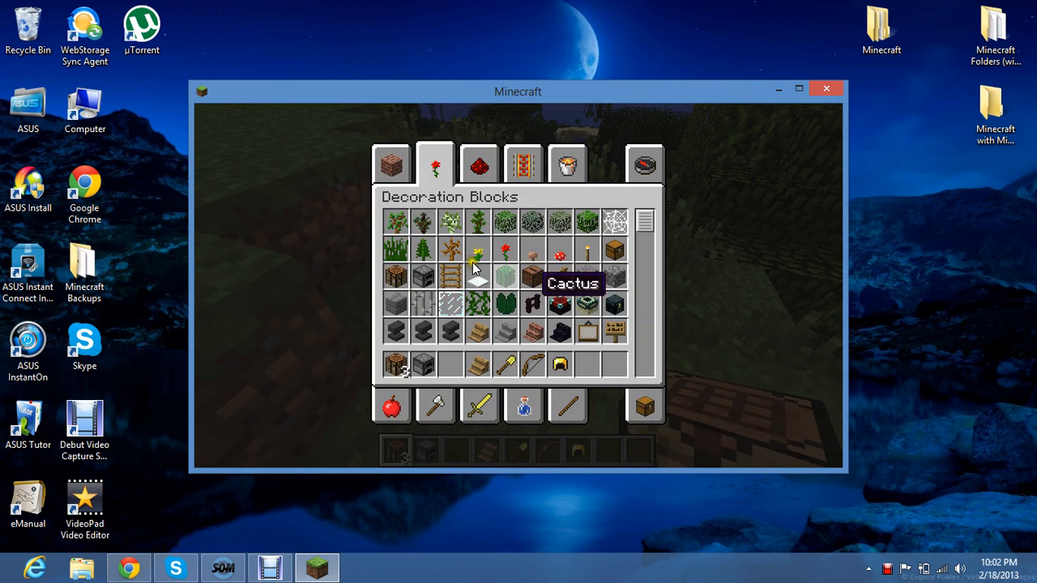
{"action": "left_click", "coordinate": [392, 162]}
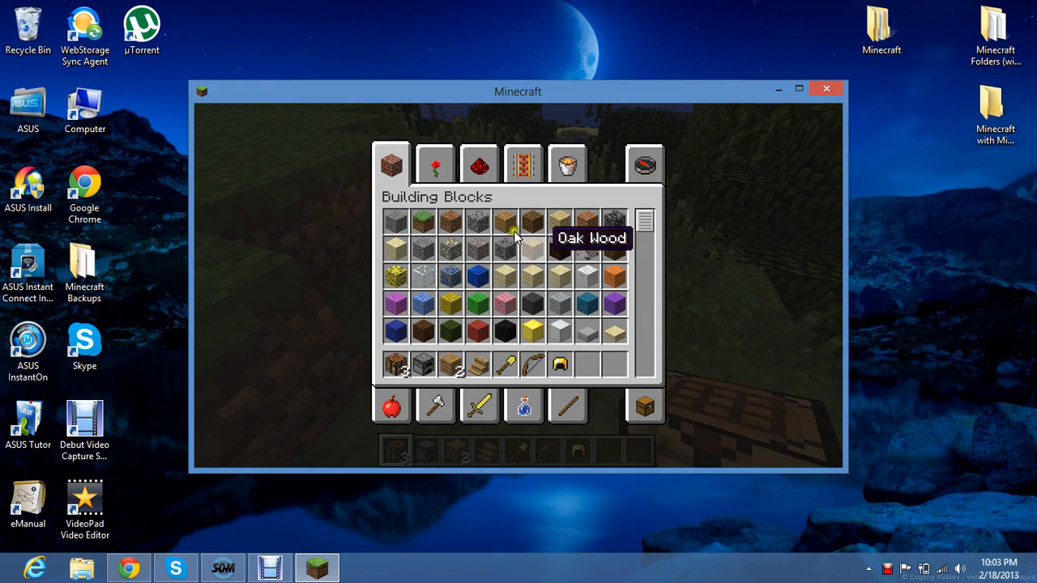
{"action": "key", "text": "Escape"}
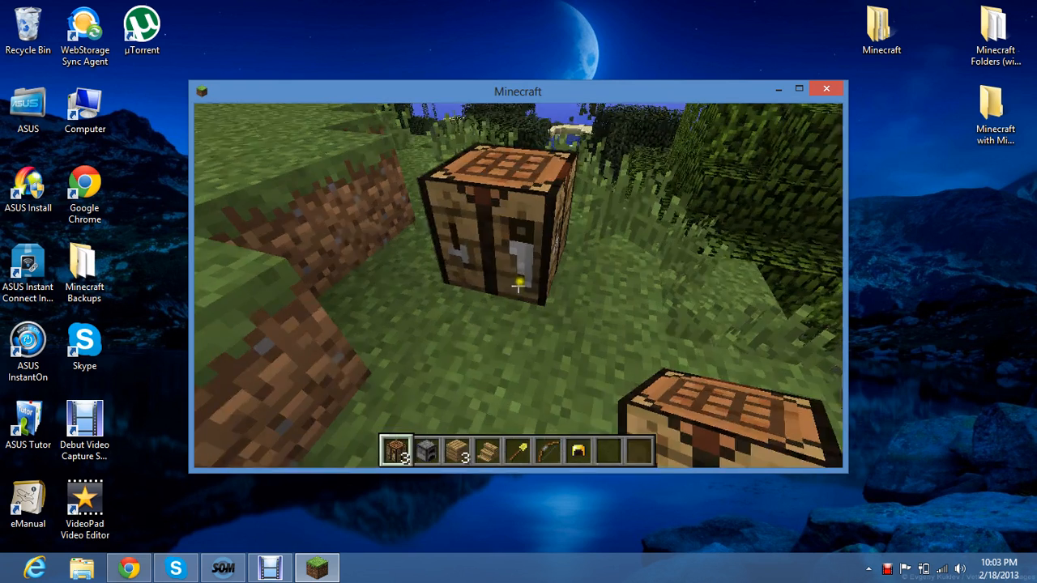
Step: Craft a Wooden Shelf from planks, place it beside the crafting table, and pause the game
{"action": "right_click", "coordinate": [495, 235]}
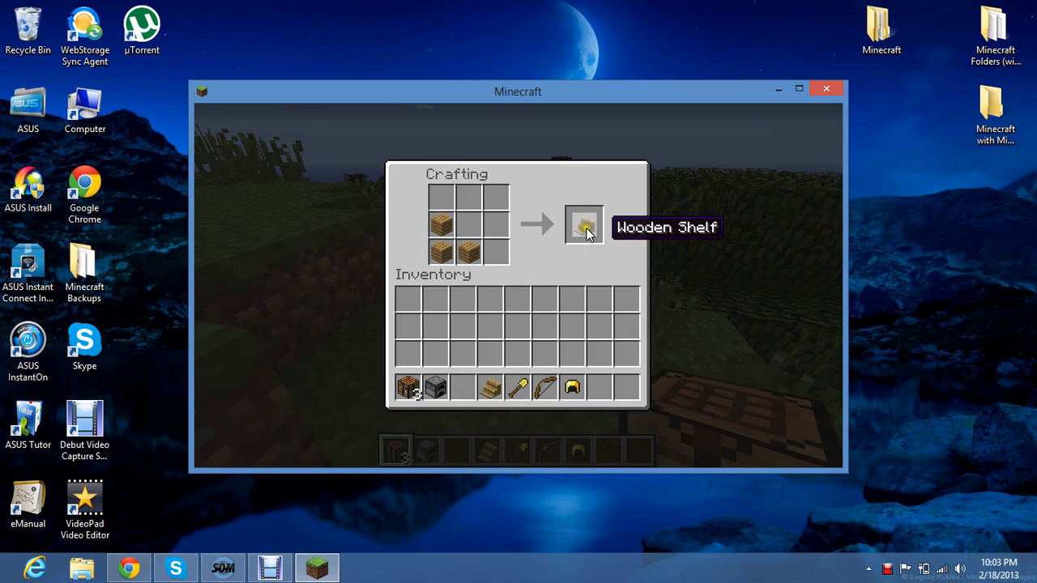
{"action": "left_click", "coordinate": [583, 225]}
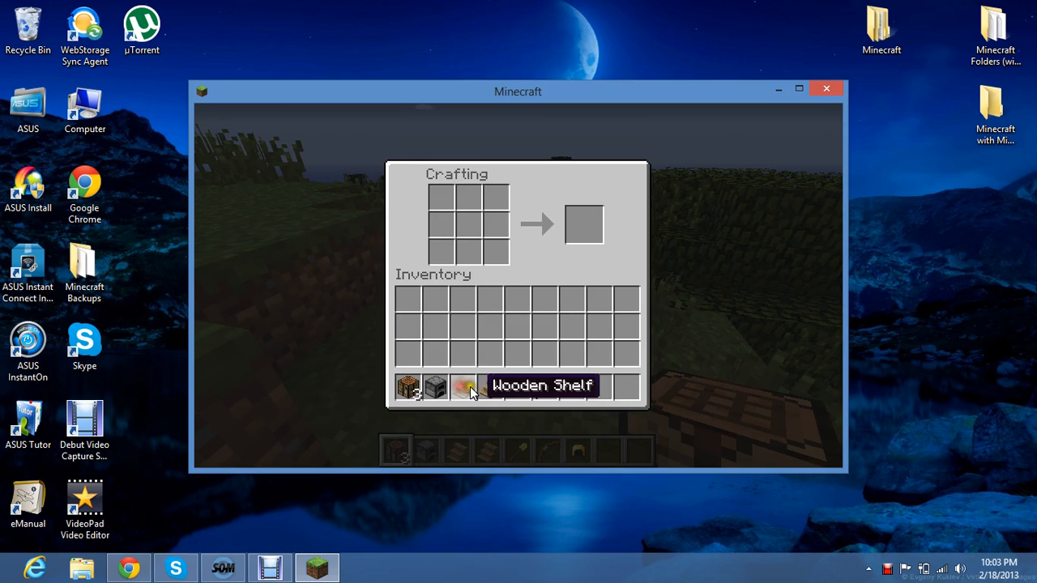
{"action": "key", "text": "Escape"}
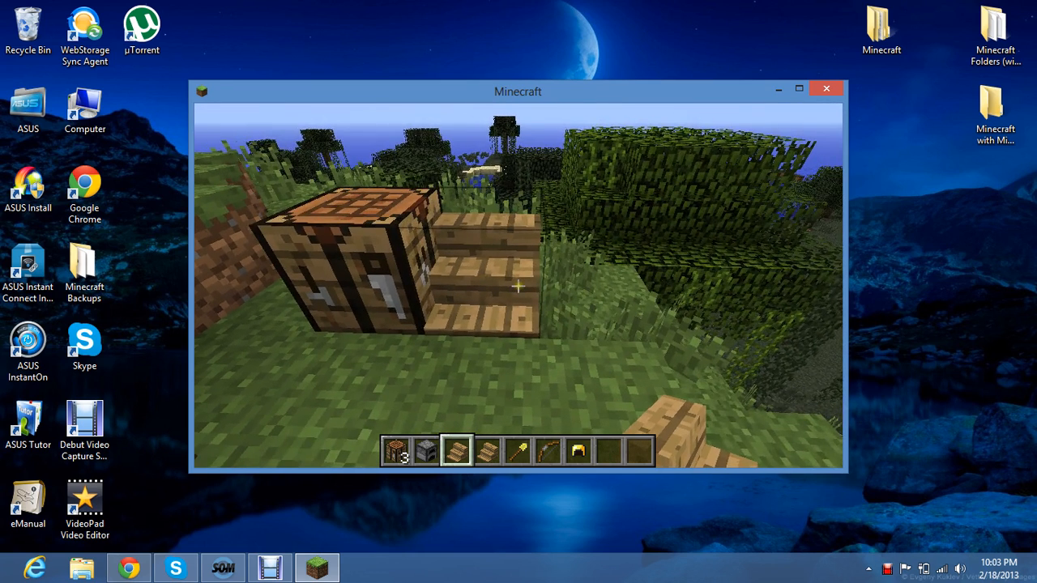
{"action": "key", "text": "Escape"}
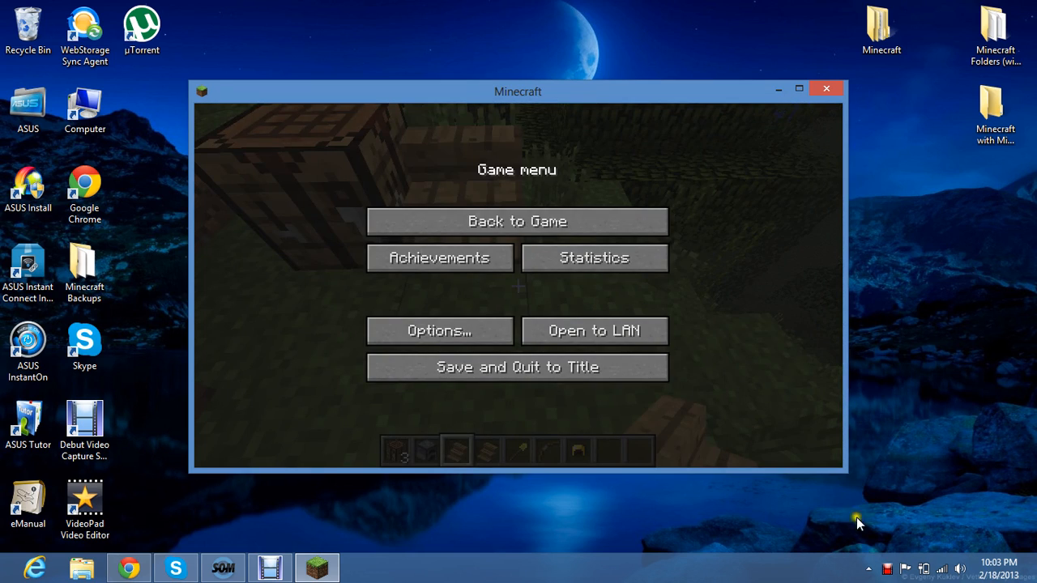